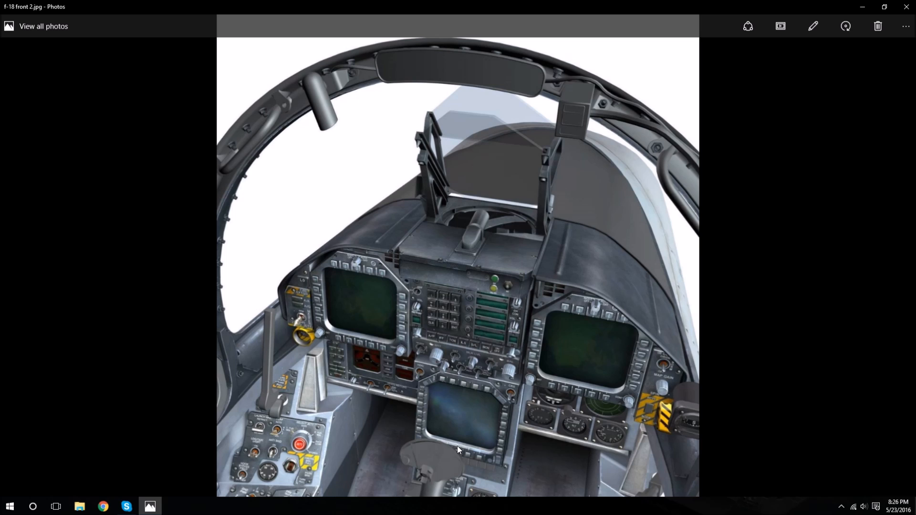
{"action": "mouse_move", "coordinate": [366, 397]}
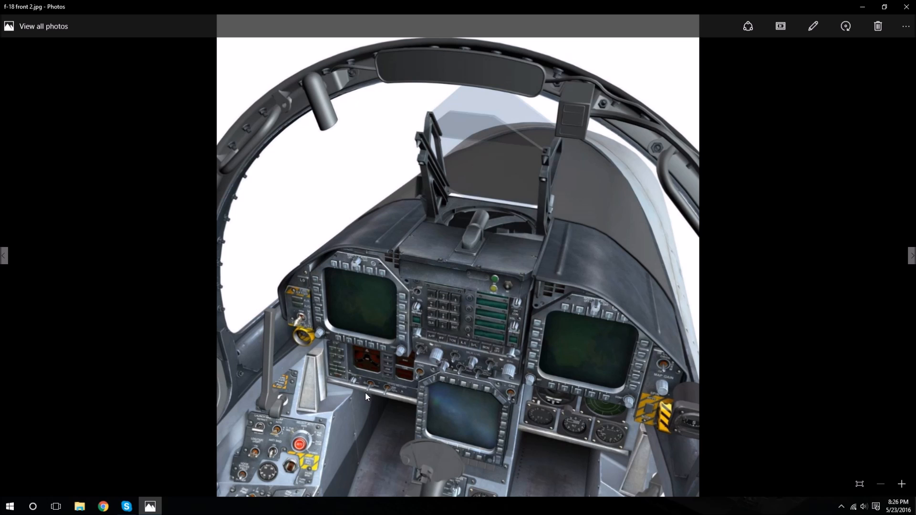
{"action": "mouse_move", "coordinate": [381, 390]}
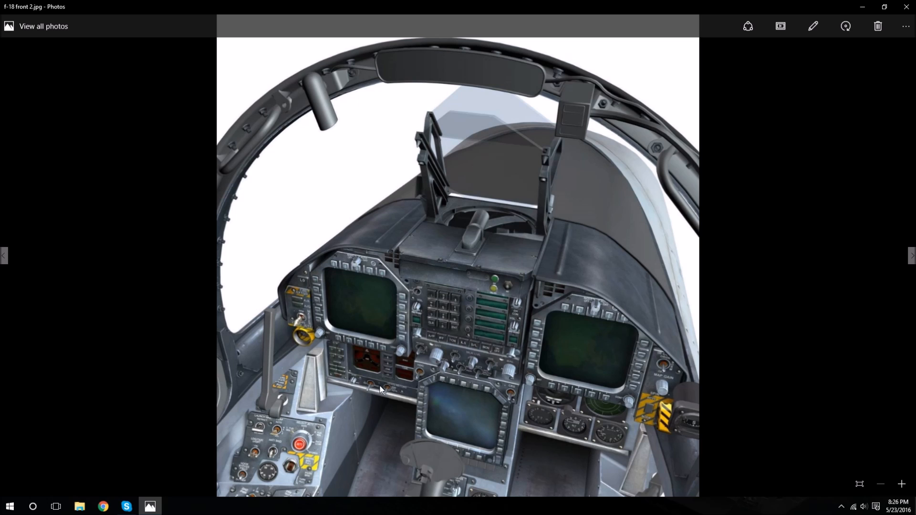
{"action": "mouse_move", "coordinate": [380, 362]}
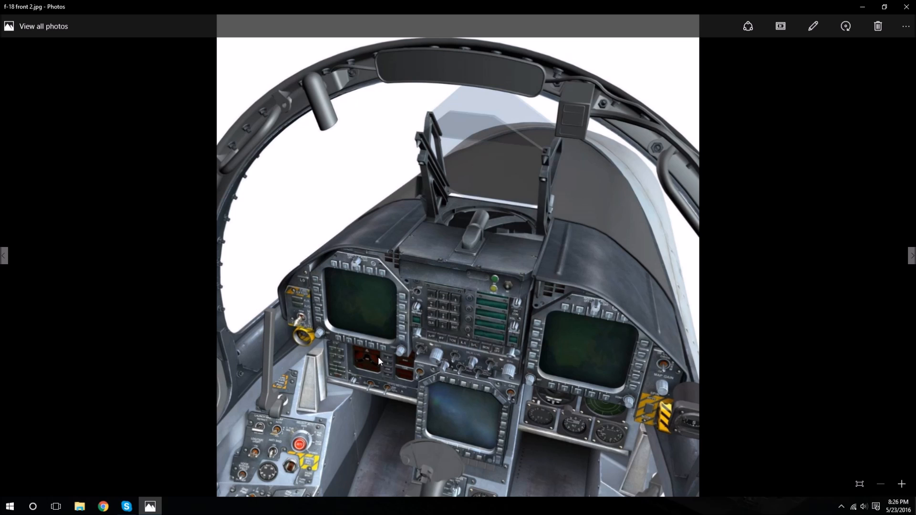
{"action": "mouse_move", "coordinate": [365, 401]}
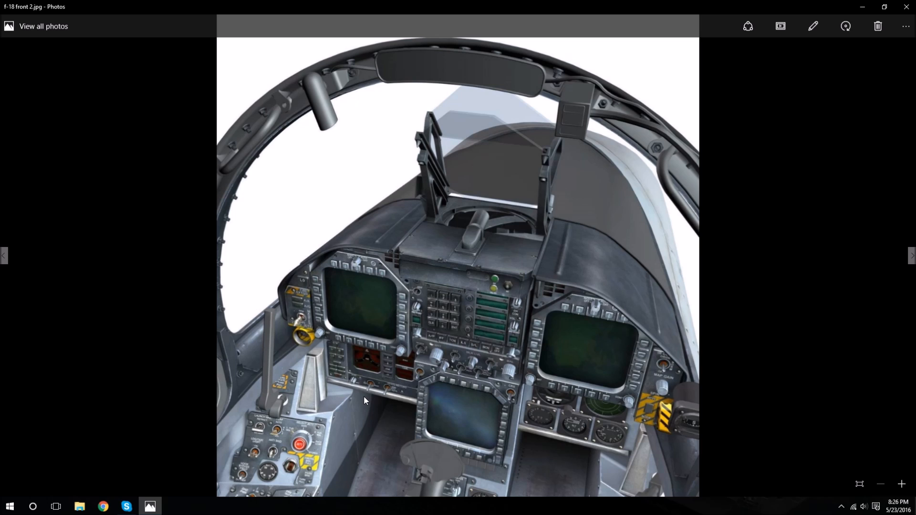
{"action": "mouse_move", "coordinate": [368, 393]}
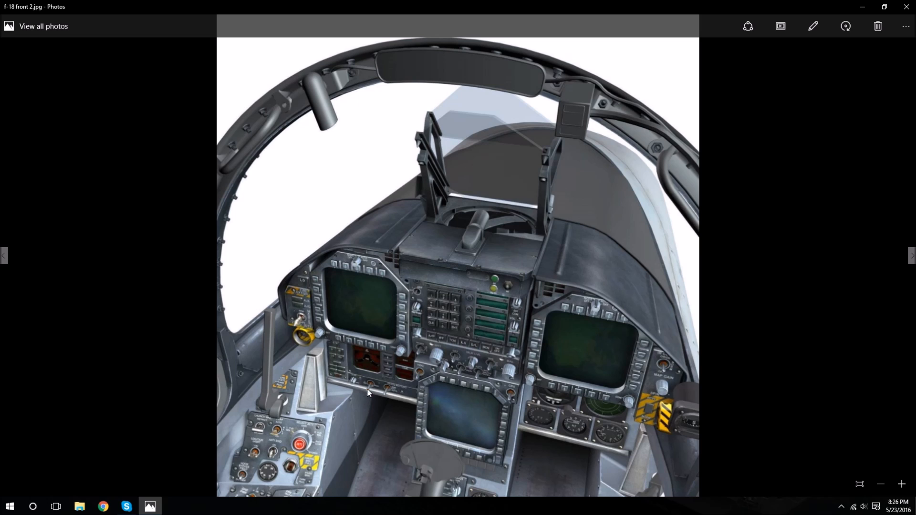
{"action": "mouse_move", "coordinate": [407, 304]}
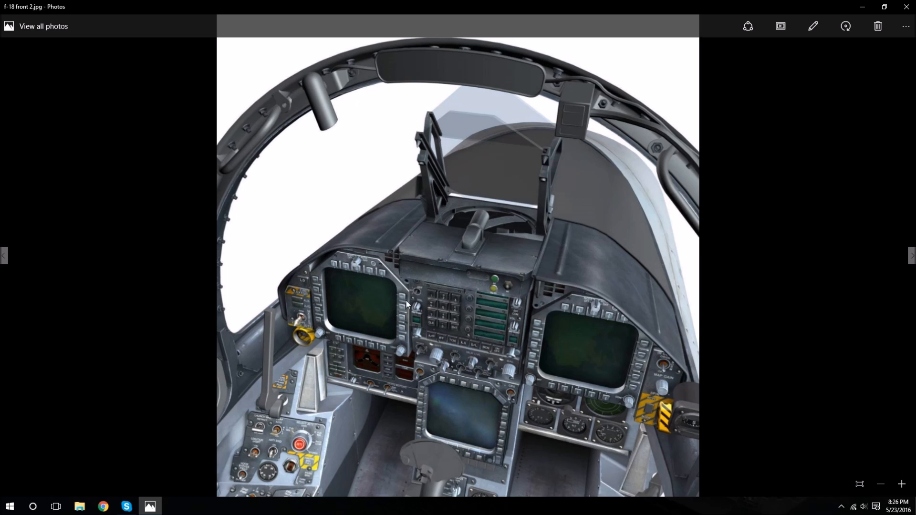
{"action": "mouse_move", "coordinate": [482, 388]}
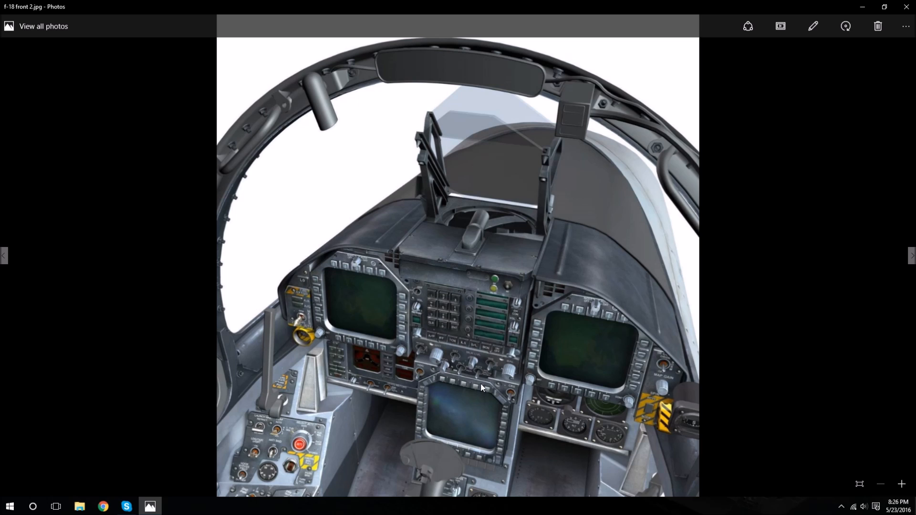
{"action": "mouse_move", "coordinate": [397, 374]}
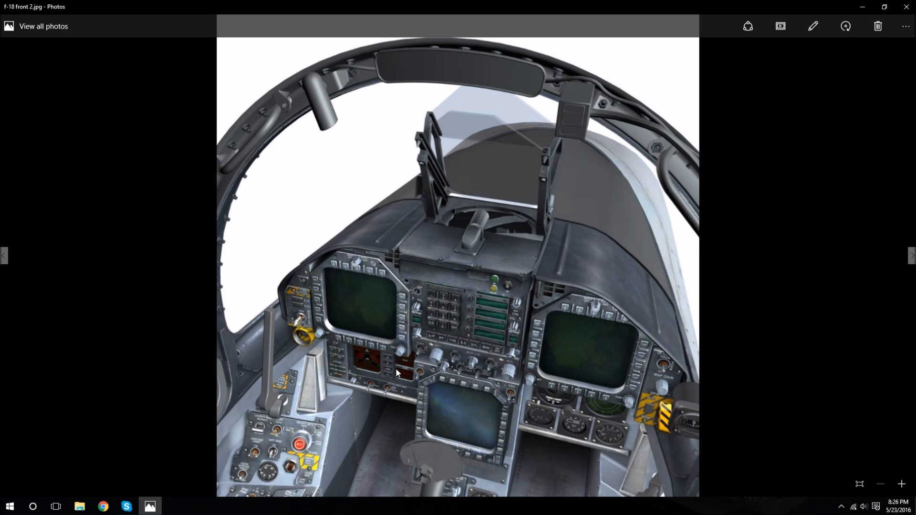
{"action": "mouse_move", "coordinate": [359, 393]}
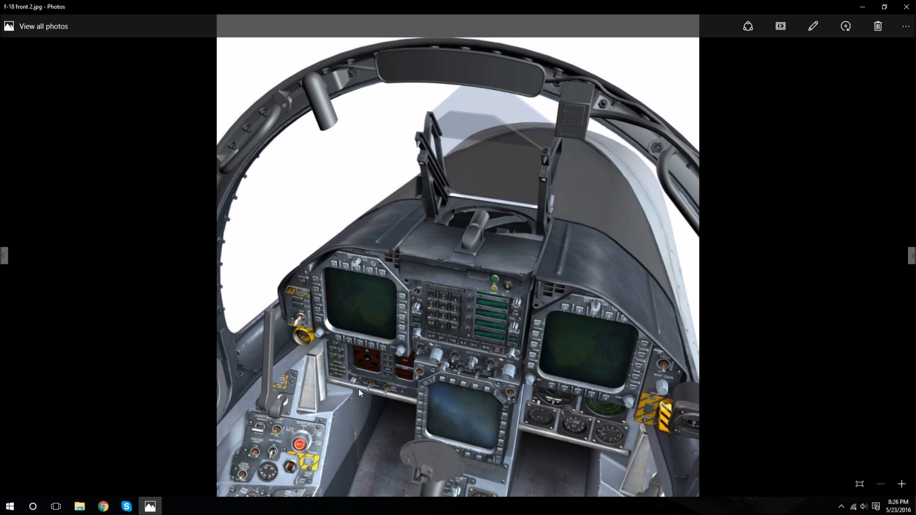
{"action": "mouse_move", "coordinate": [341, 393]}
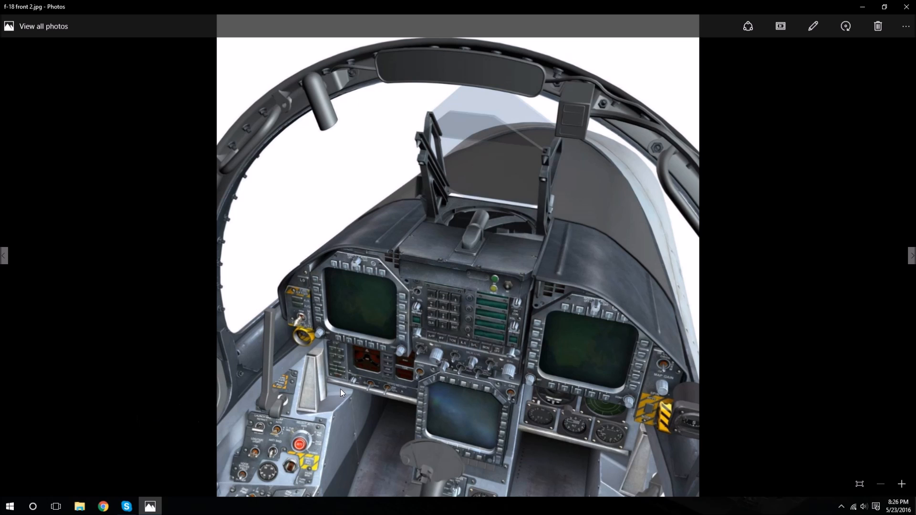
{"action": "mouse_move", "coordinate": [372, 379]}
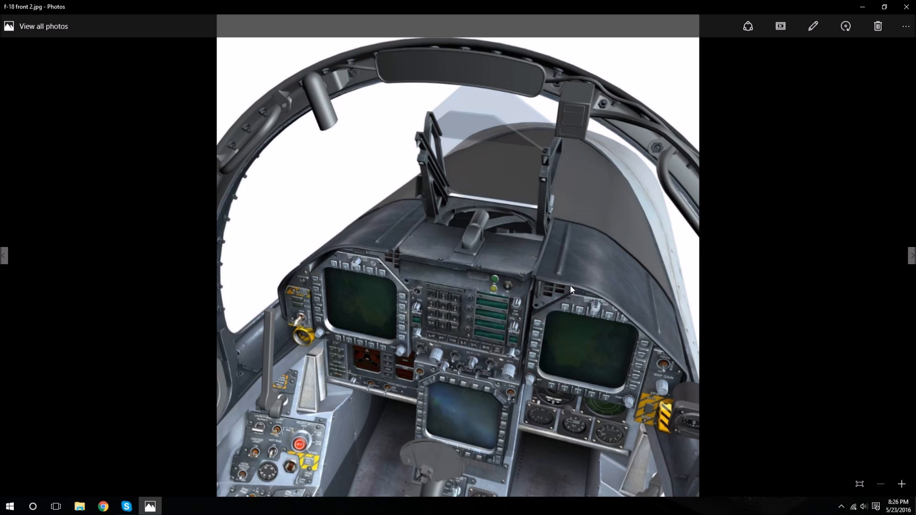
{"action": "mouse_move", "coordinate": [550, 428]}
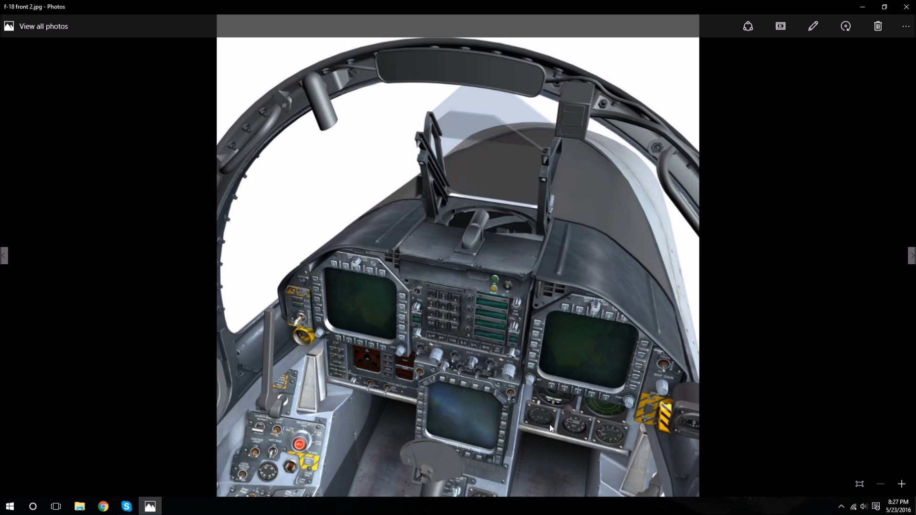
{"action": "mouse_move", "coordinate": [425, 427]}
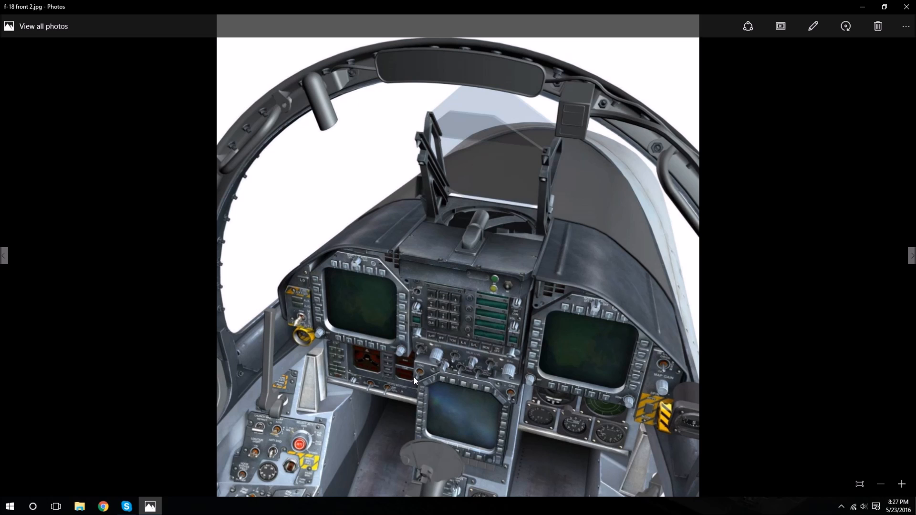
{"action": "mouse_move", "coordinate": [422, 364]}
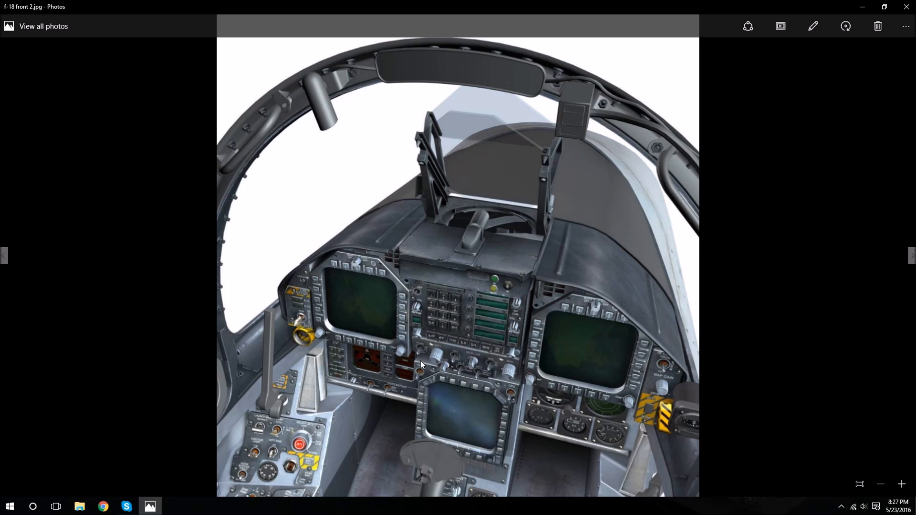
{"action": "mouse_move", "coordinate": [400, 306]}
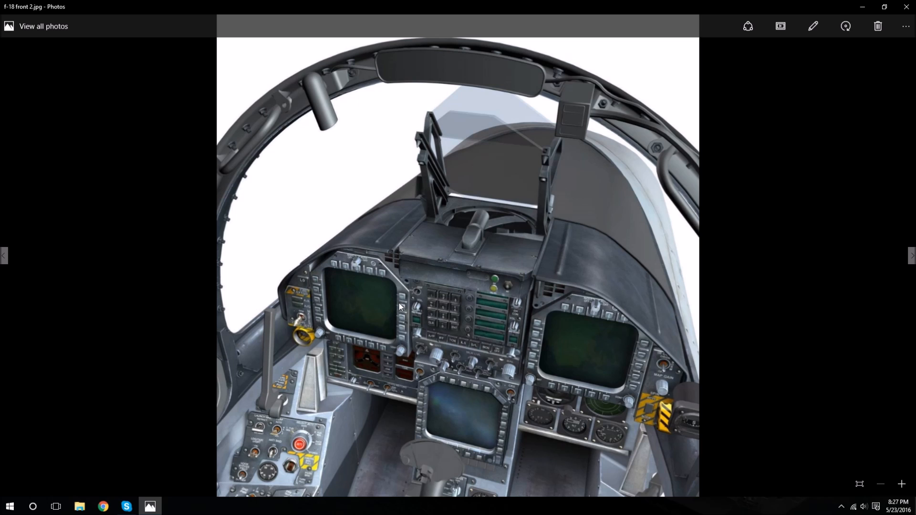
{"action": "mouse_move", "coordinate": [366, 336]}
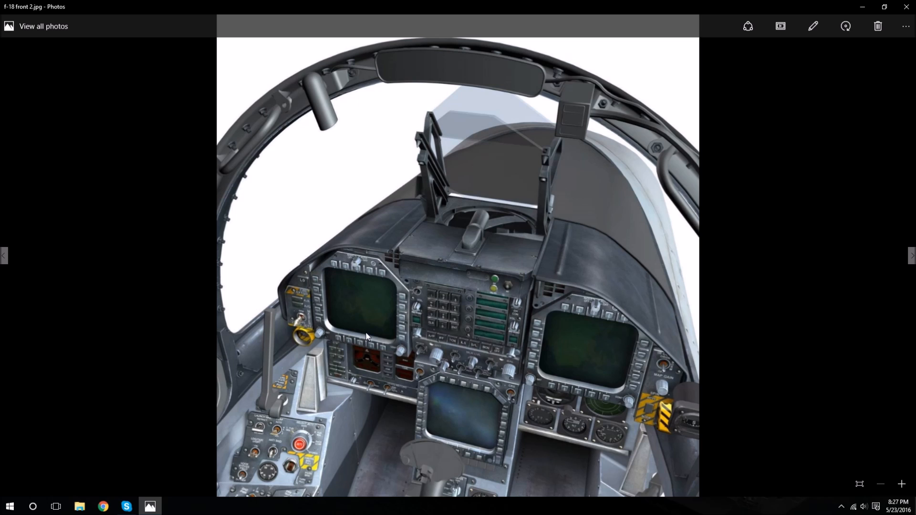
{"action": "mouse_move", "coordinate": [123, 372]}
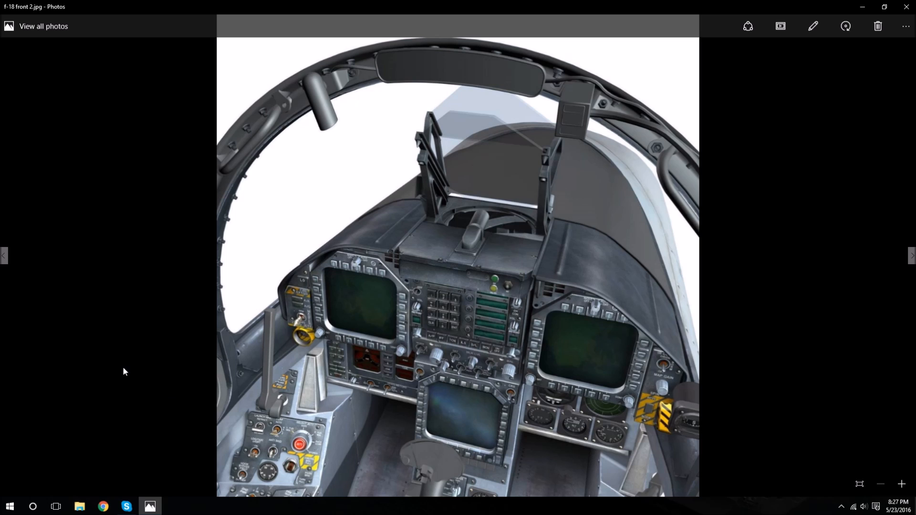
{"action": "mouse_move", "coordinate": [289, 378]}
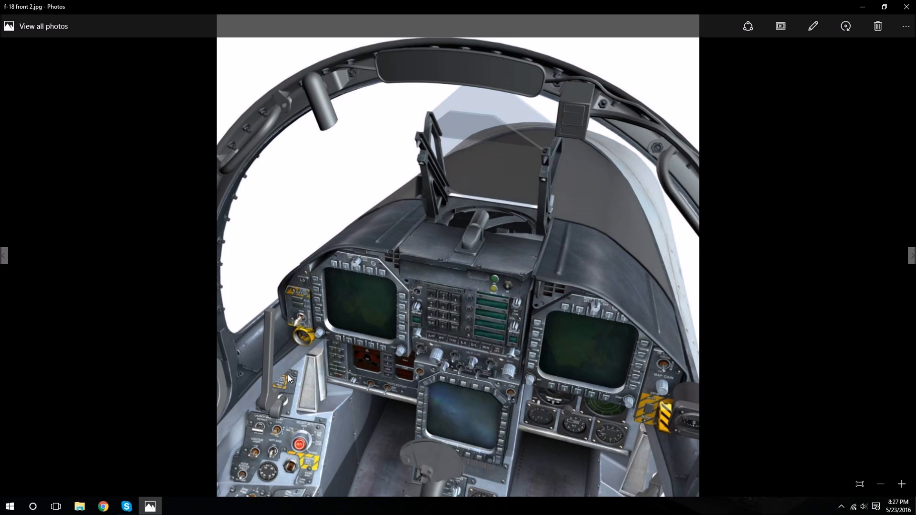
{"action": "mouse_move", "coordinate": [369, 419]}
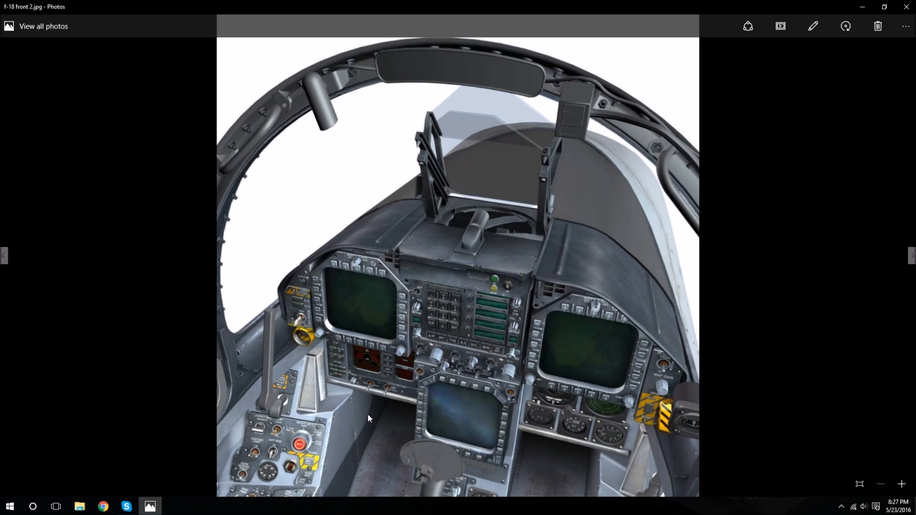
{"action": "mouse_move", "coordinate": [406, 445]}
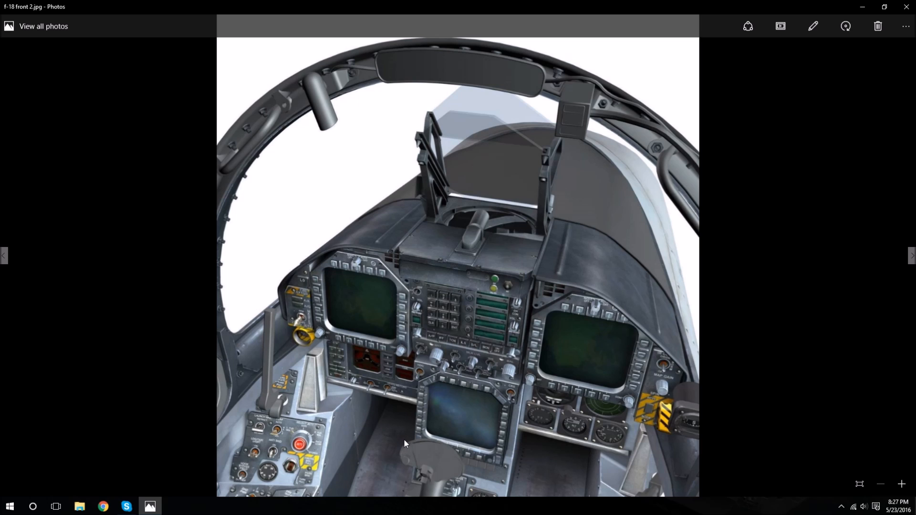
{"action": "mouse_move", "coordinate": [270, 477]}
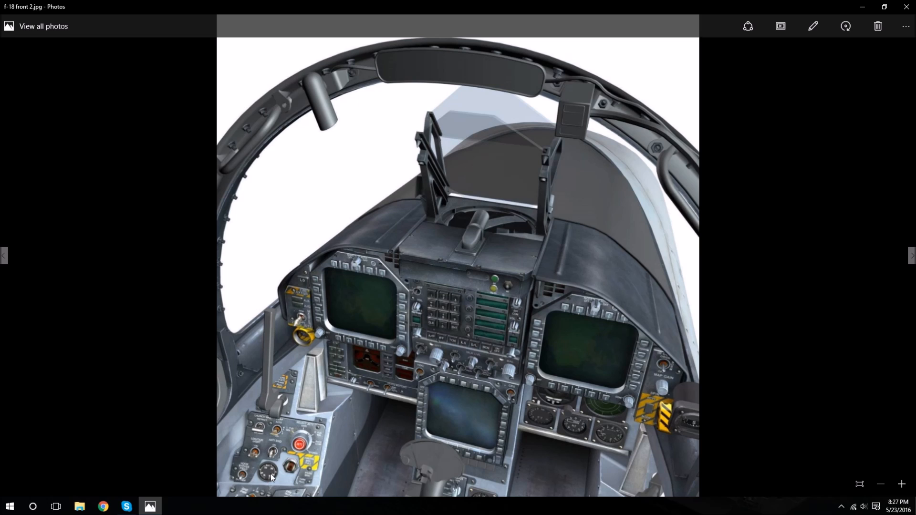
{"action": "mouse_move", "coordinate": [472, 336]}
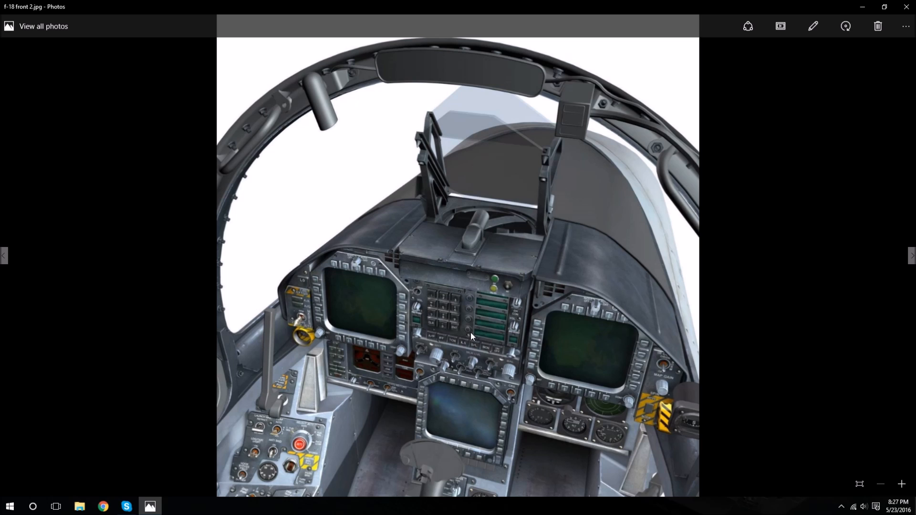
{"action": "mouse_move", "coordinate": [448, 381]}
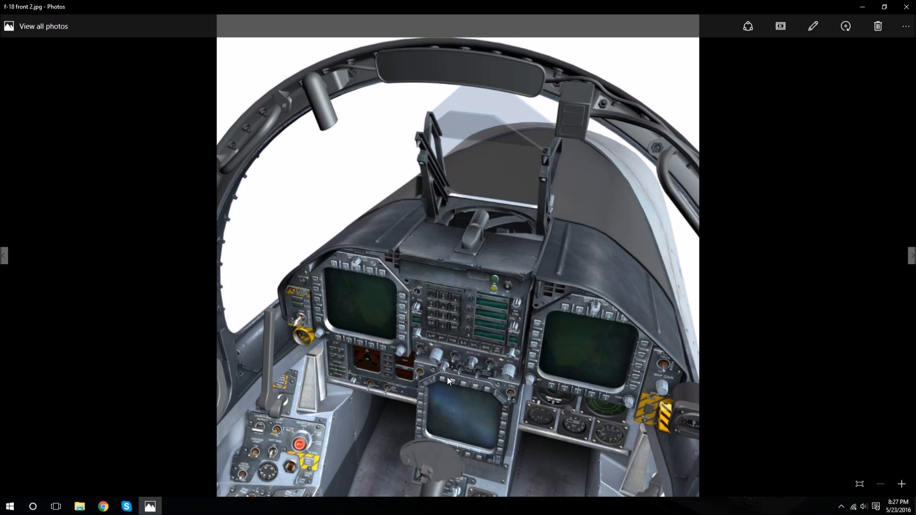
{"action": "mouse_move", "coordinate": [275, 396]}
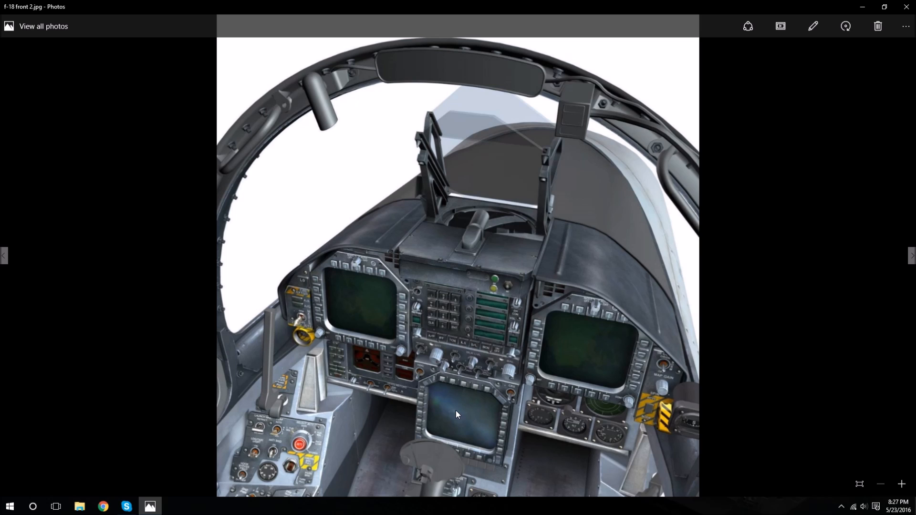
{"action": "mouse_move", "coordinate": [477, 423]}
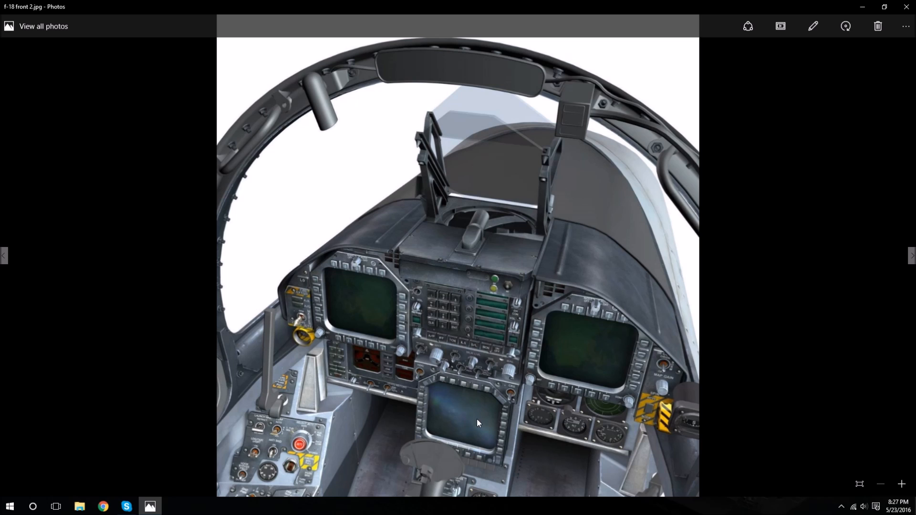
{"action": "mouse_move", "coordinate": [350, 464]}
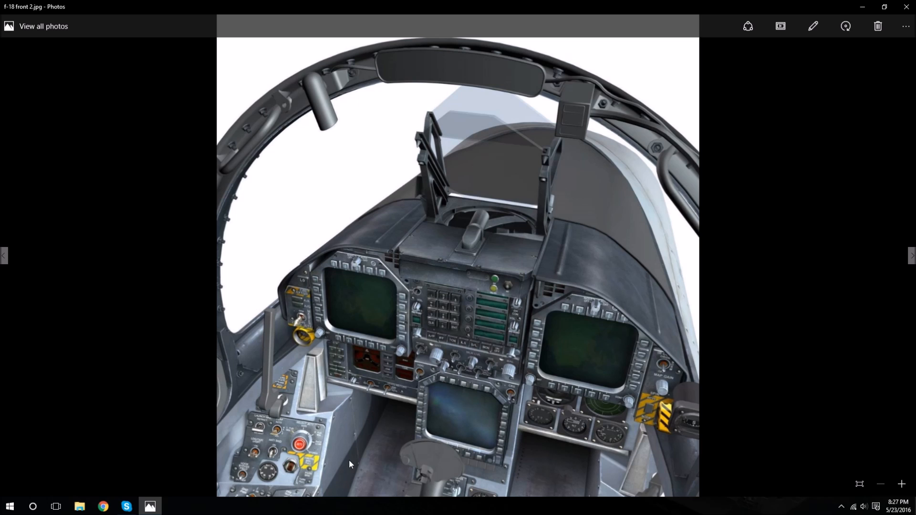
{"action": "mouse_move", "coordinate": [334, 432]}
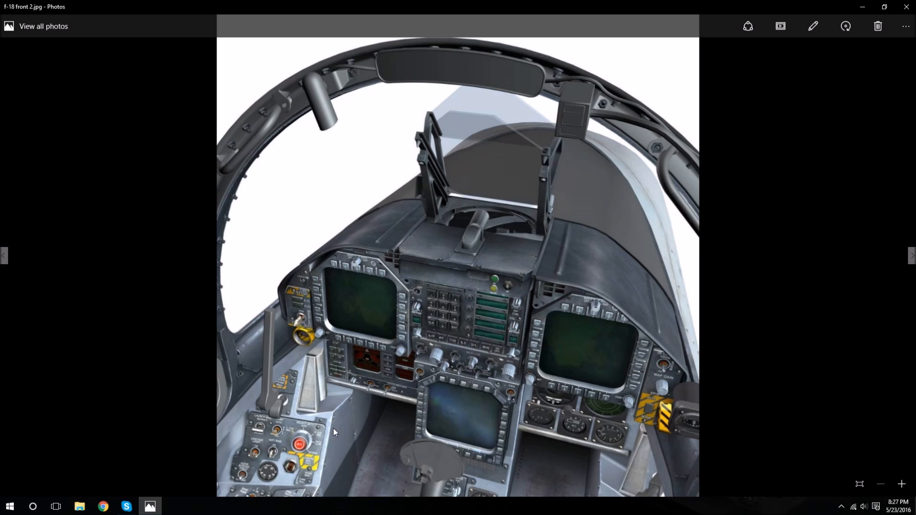
{"action": "mouse_move", "coordinate": [401, 456]}
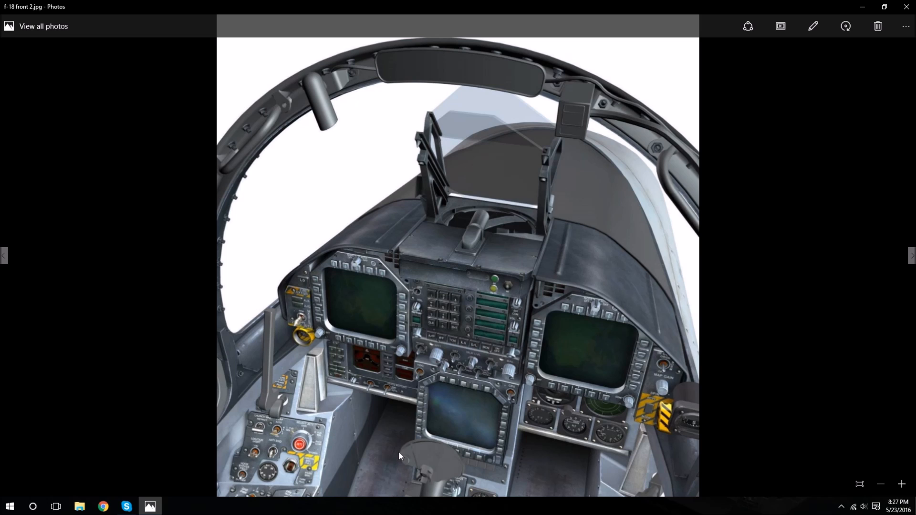
{"action": "mouse_move", "coordinate": [457, 246]}
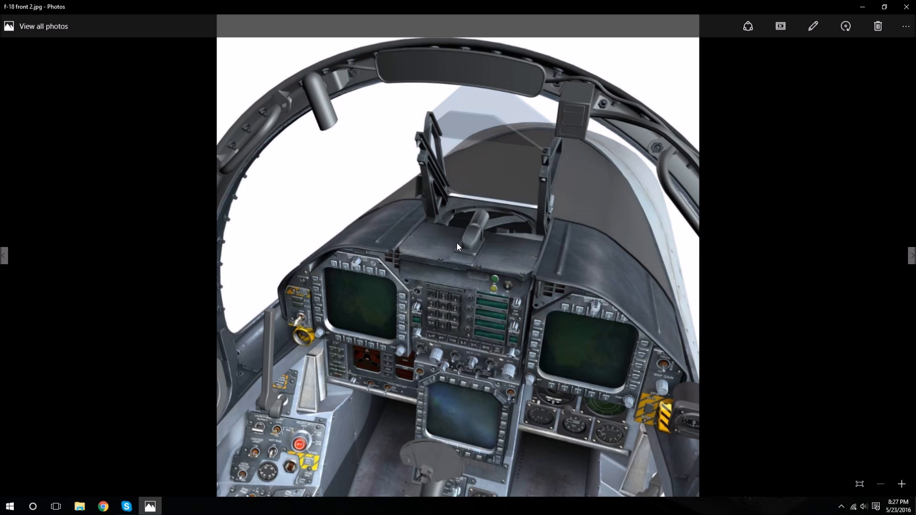
{"action": "mouse_move", "coordinate": [451, 263]}
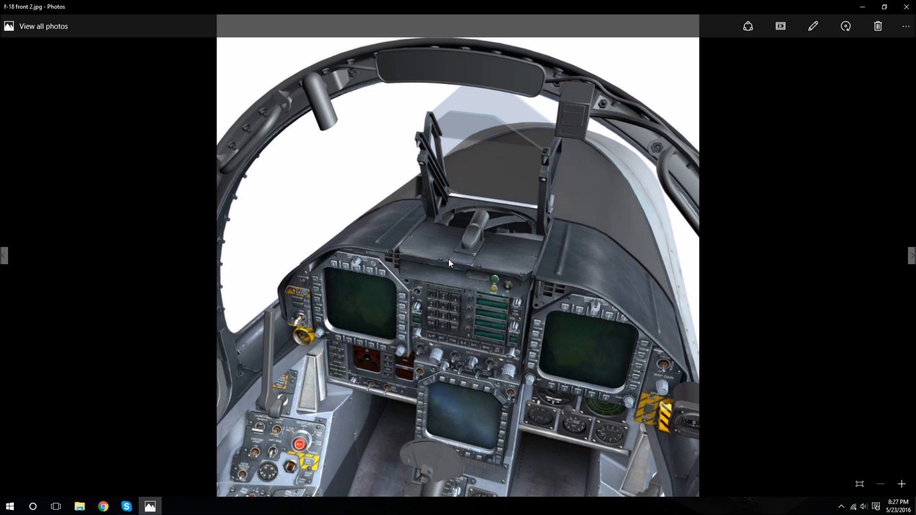
{"action": "mouse_move", "coordinate": [331, 365]}
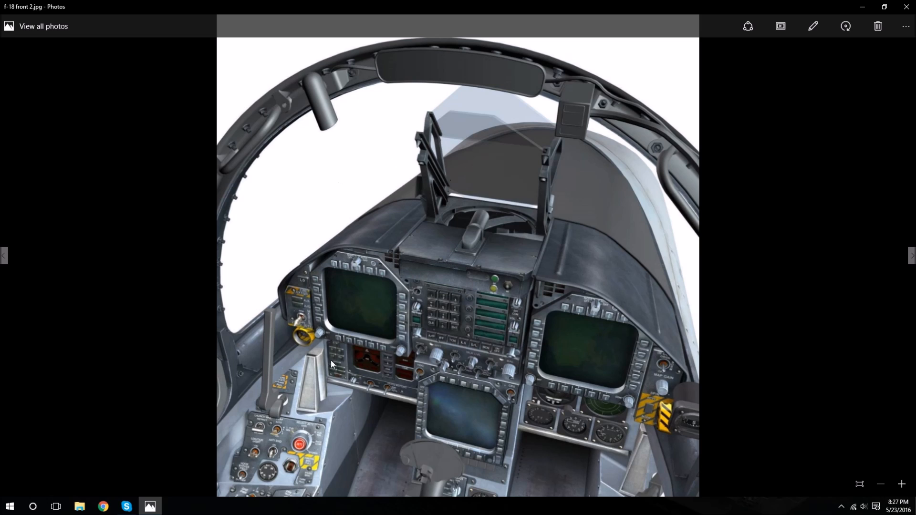
{"action": "mouse_move", "coordinate": [300, 424]}
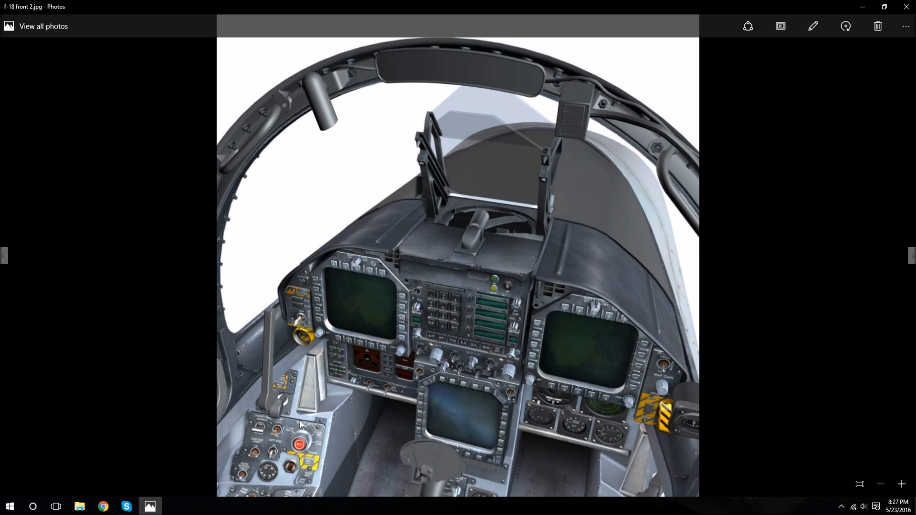
{"action": "mouse_move", "coordinate": [318, 435]}
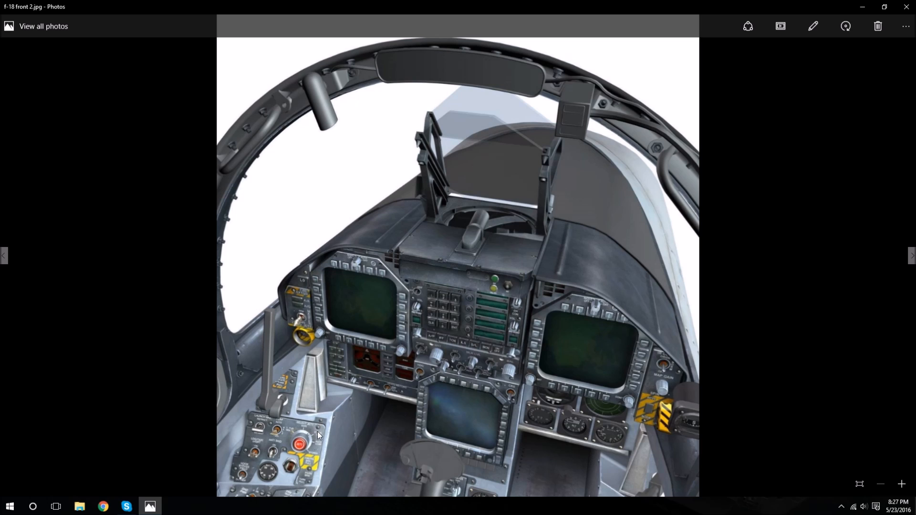
{"action": "mouse_move", "coordinate": [255, 85]}
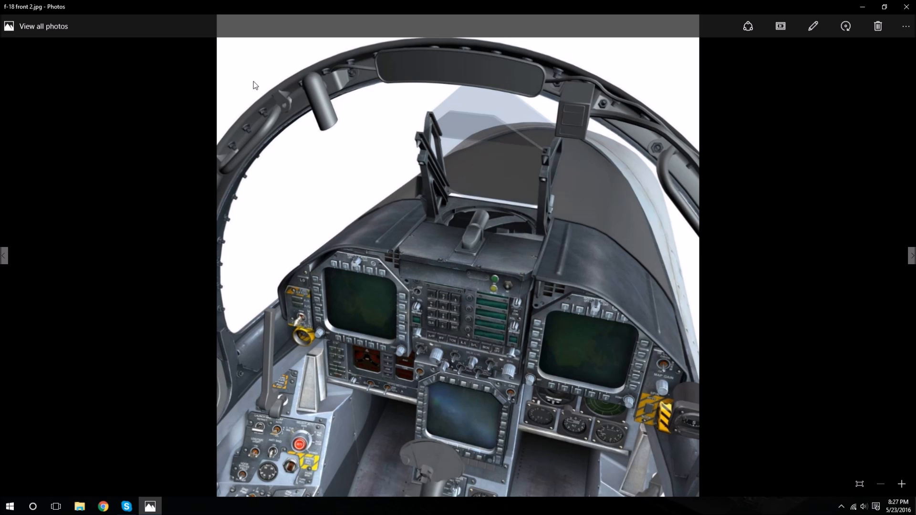
{"action": "mouse_move", "coordinate": [651, 83]}
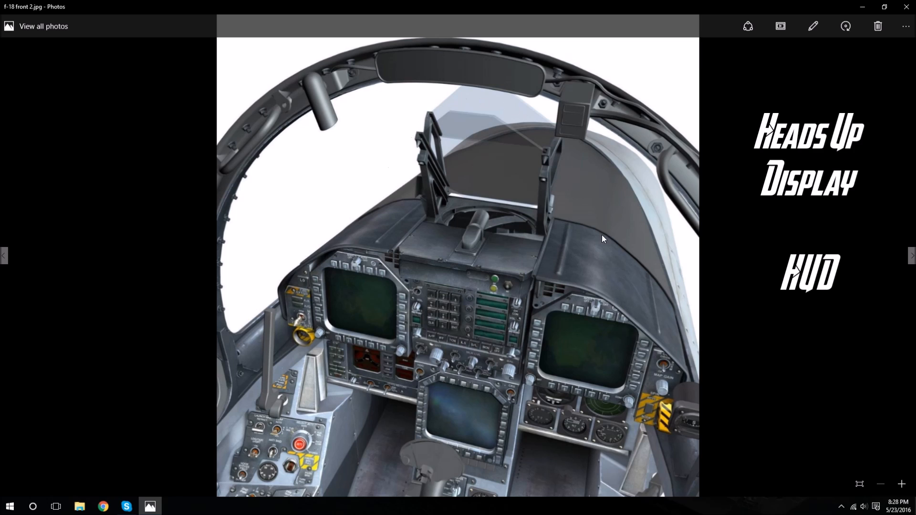
{"action": "mouse_move", "coordinate": [416, 139]}
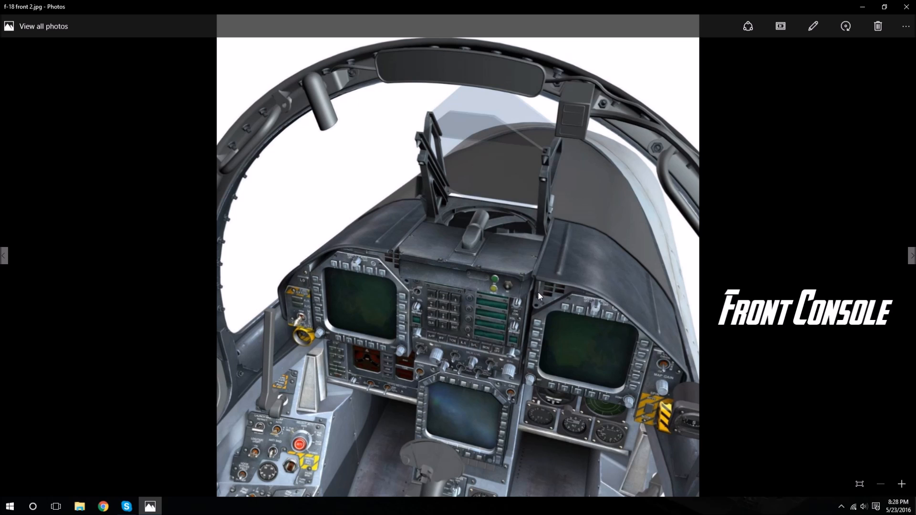
{"action": "mouse_move", "coordinate": [394, 343]}
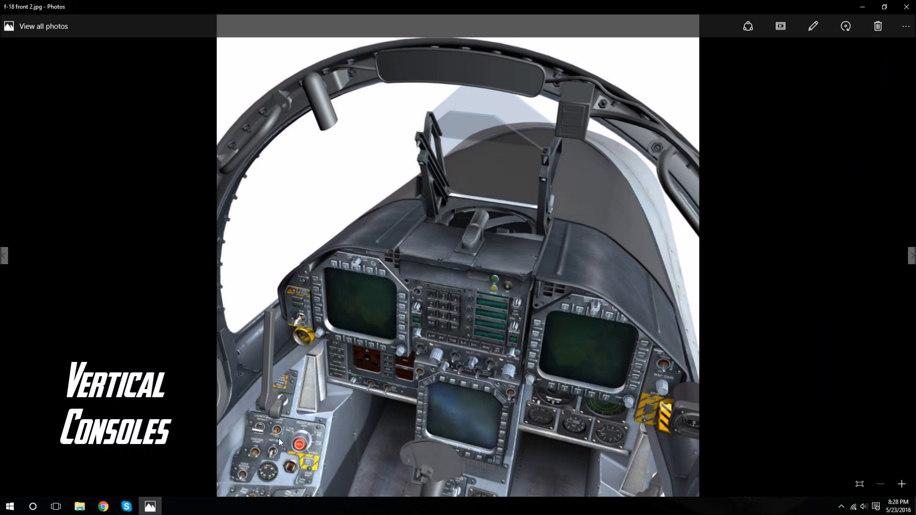
{"action": "mouse_move", "coordinate": [374, 415]}
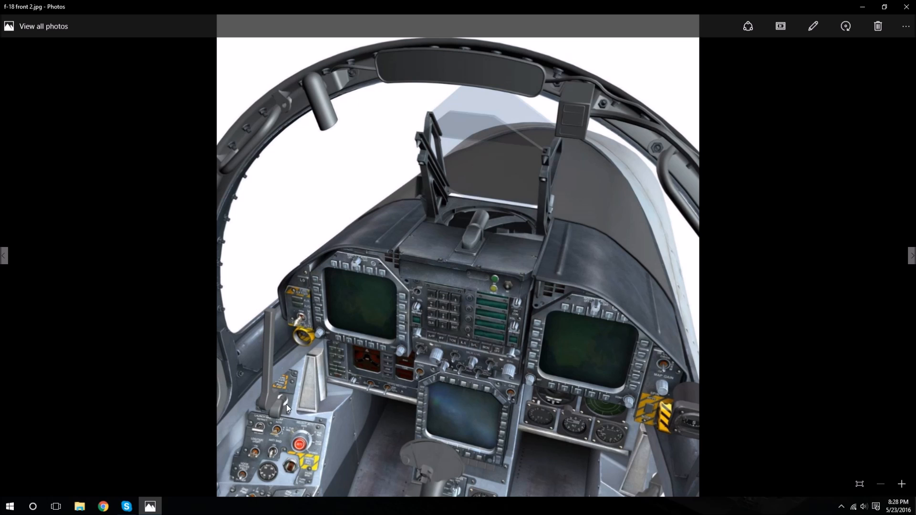
{"action": "mouse_move", "coordinate": [419, 415]}
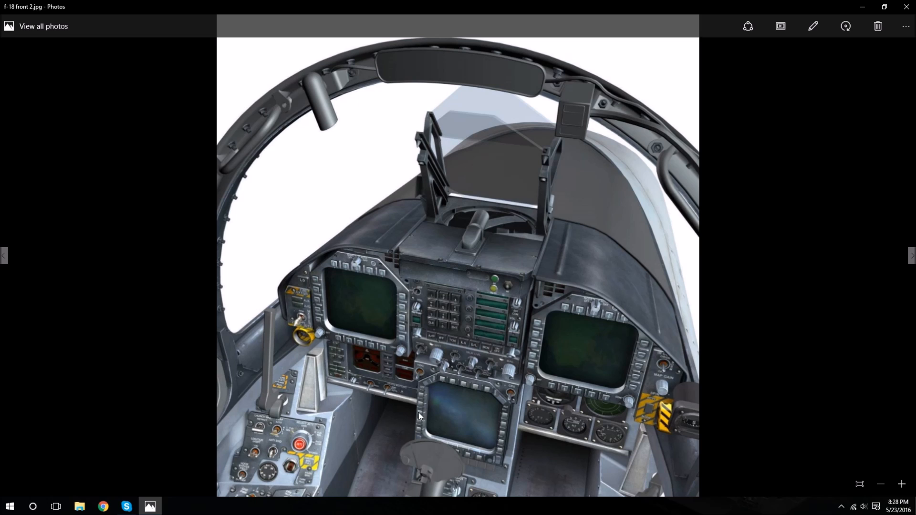
{"action": "mouse_move", "coordinate": [497, 424]}
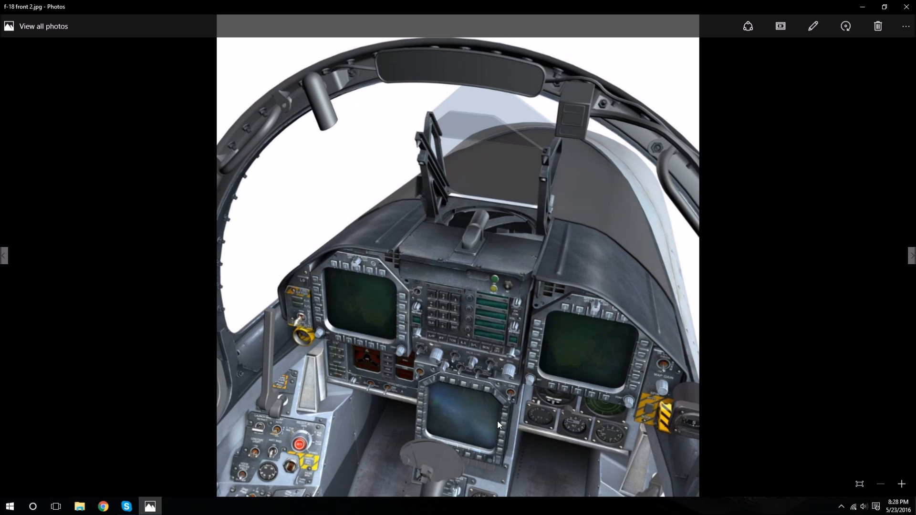
{"action": "mouse_move", "coordinate": [402, 391]}
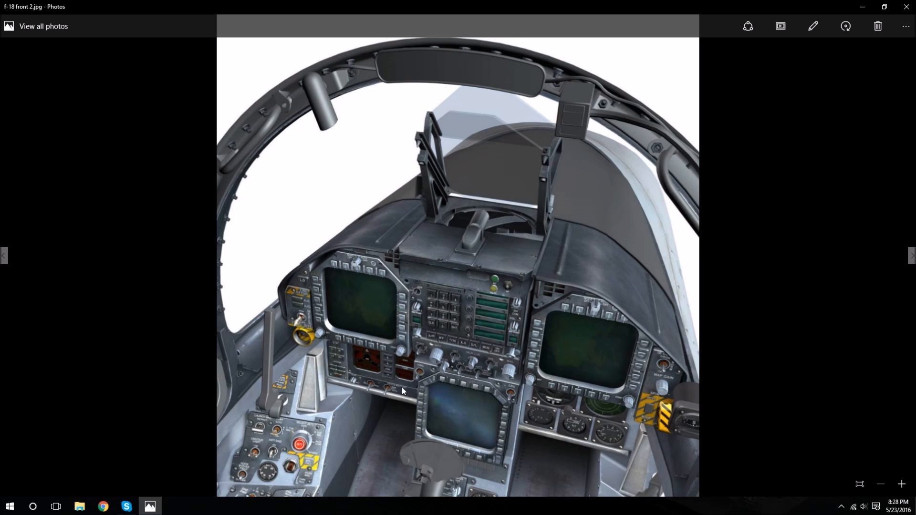
- Advance two photos in Windows Photos, from front down to the left console picture
{"action": "left_click", "coordinate": [910, 255]}
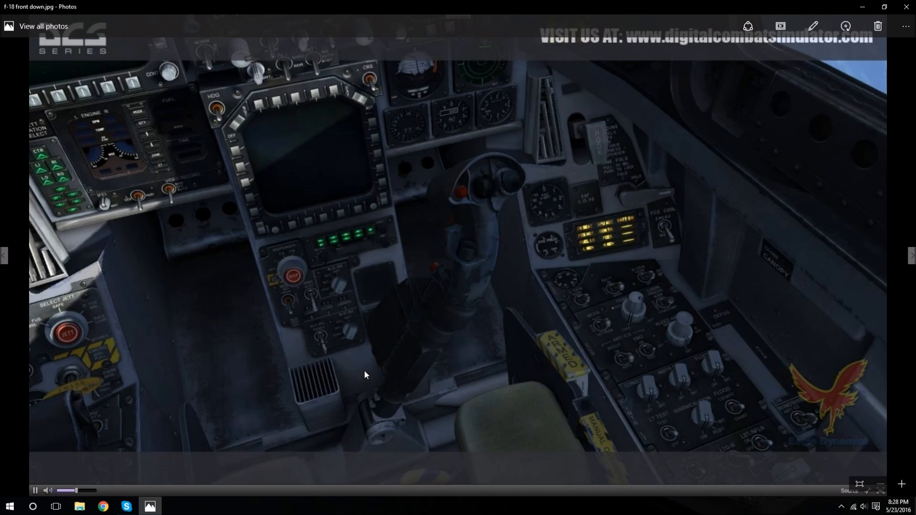
{"action": "mouse_move", "coordinate": [510, 279]}
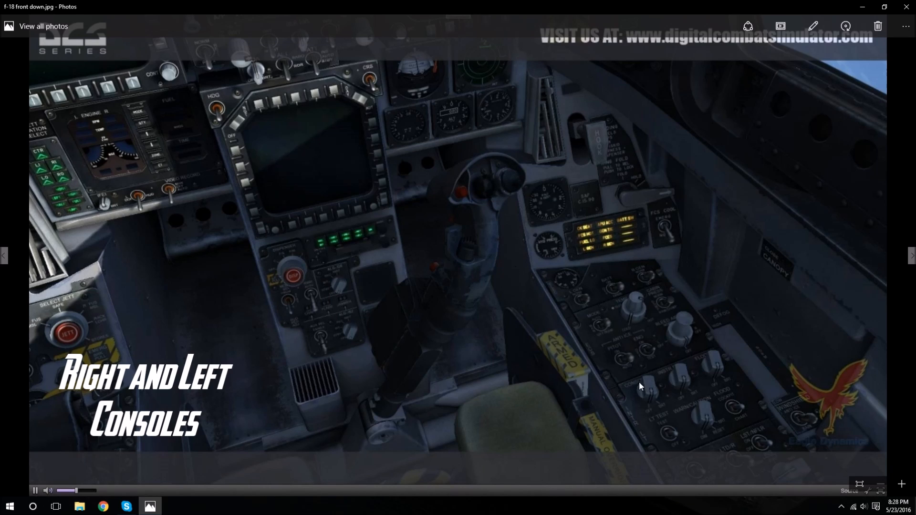
{"action": "mouse_move", "coordinate": [724, 252]}
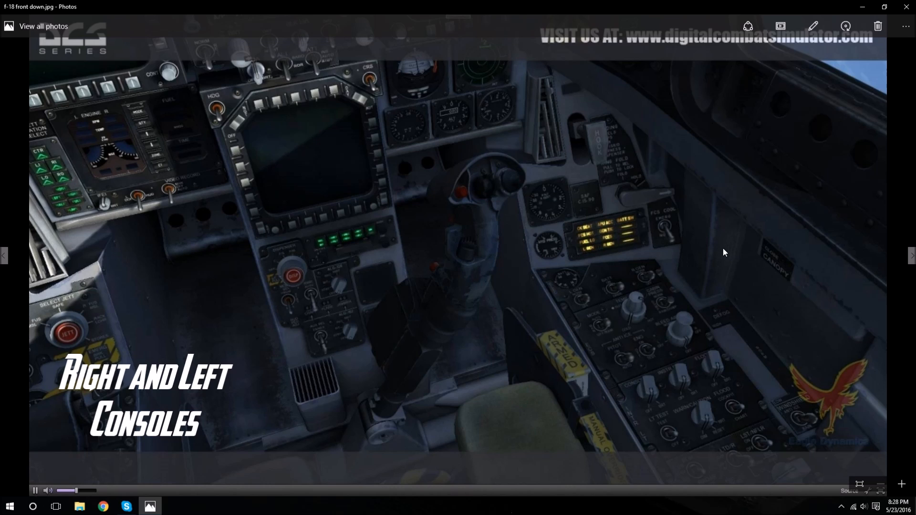
{"action": "mouse_move", "coordinate": [782, 286]}
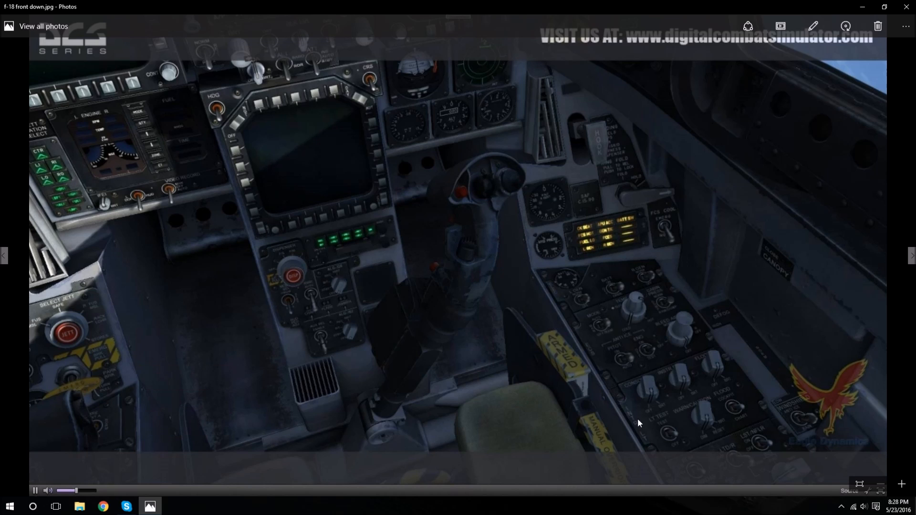
{"action": "left_click", "coordinate": [910, 255]}
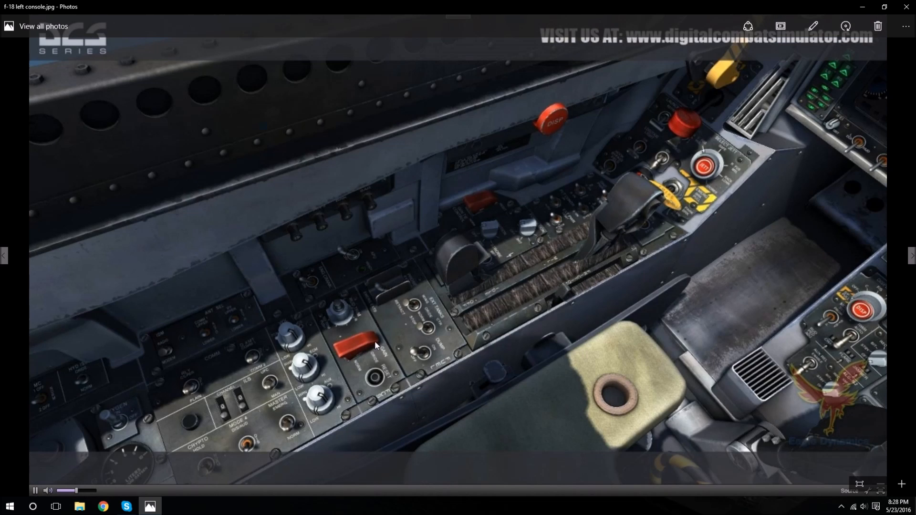
{"action": "mouse_move", "coordinate": [577, 317]}
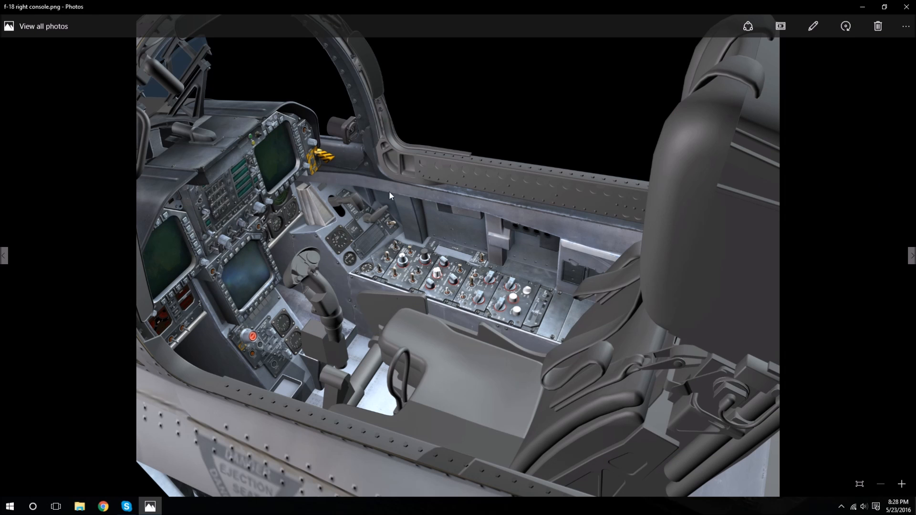
{"action": "mouse_move", "coordinate": [382, 221]}
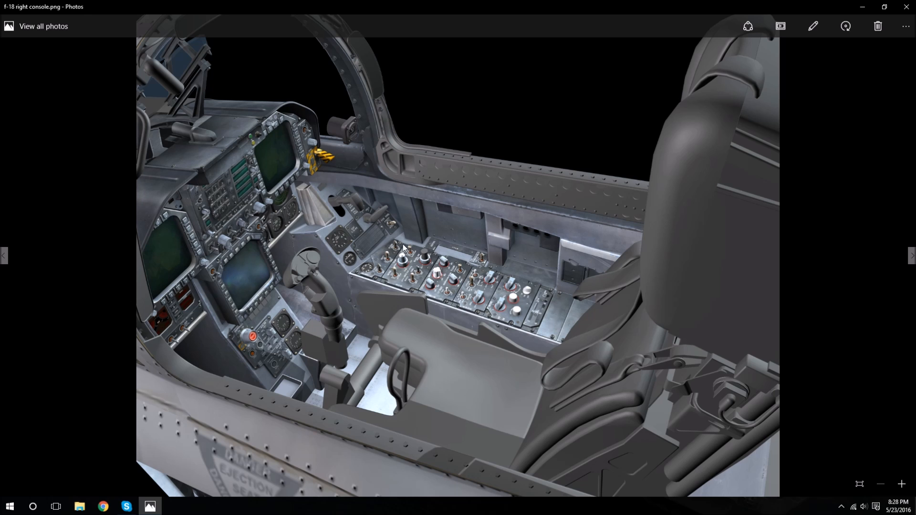
{"action": "mouse_move", "coordinate": [422, 297]}
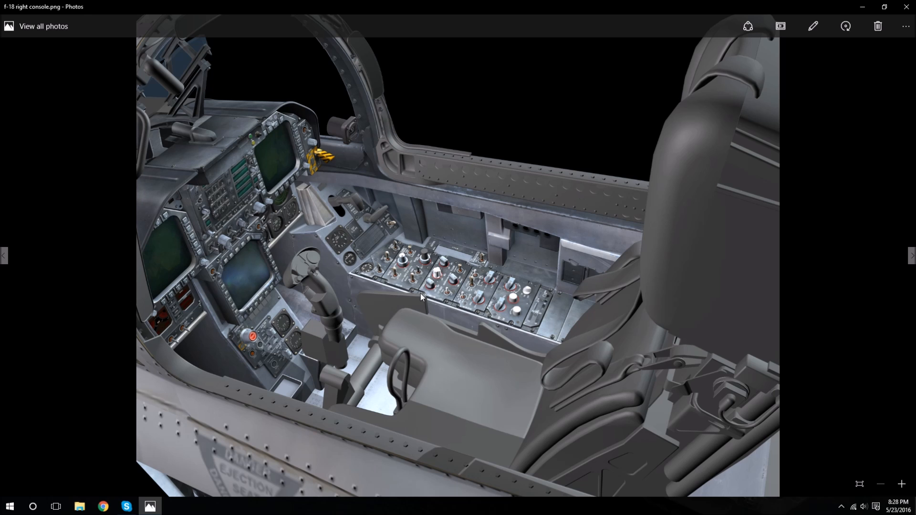
{"action": "mouse_move", "coordinate": [583, 291]}
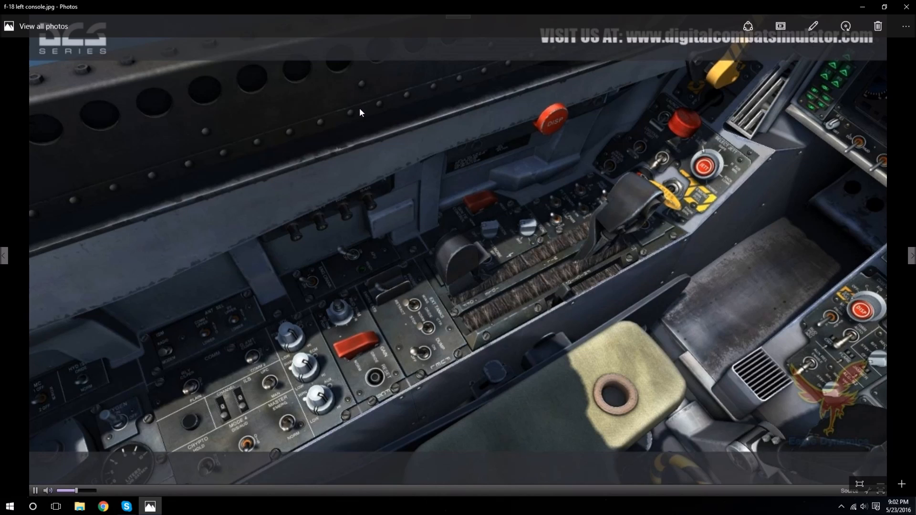
{"action": "mouse_move", "coordinate": [356, 179]}
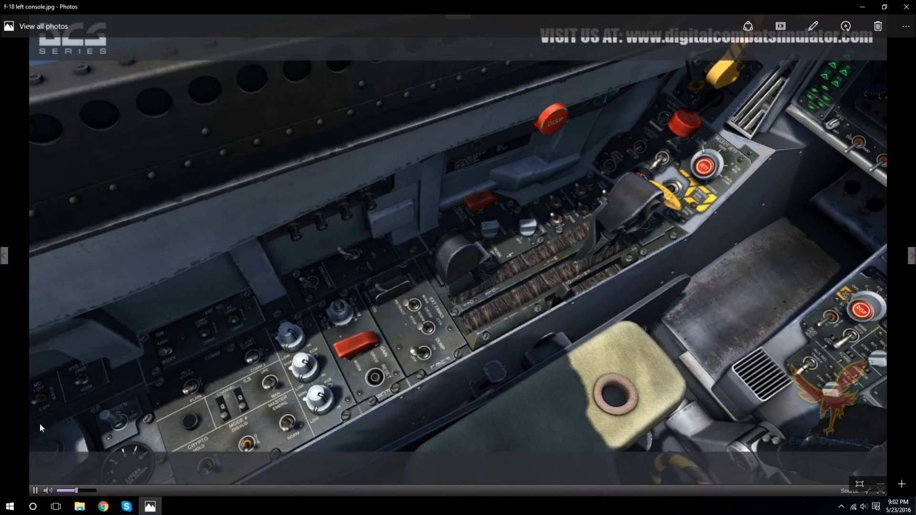
{"action": "mouse_move", "coordinate": [67, 360]}
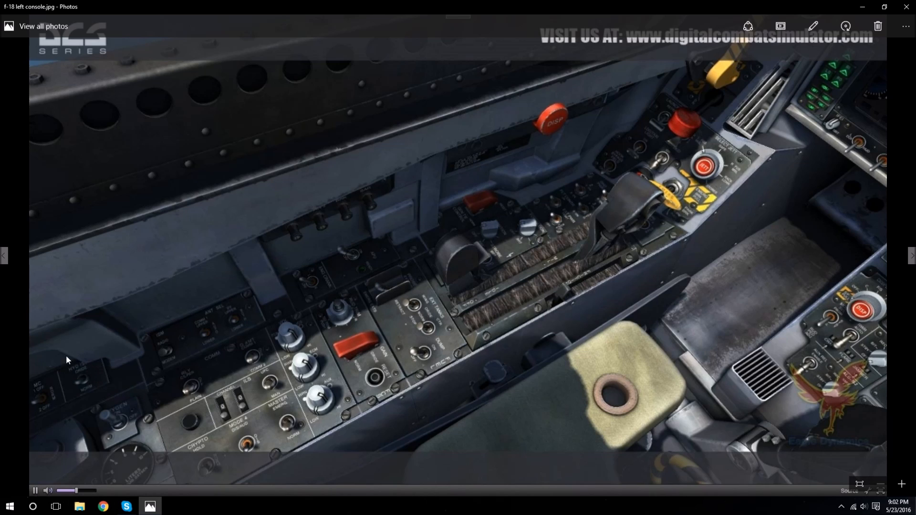
{"action": "mouse_move", "coordinate": [113, 376]}
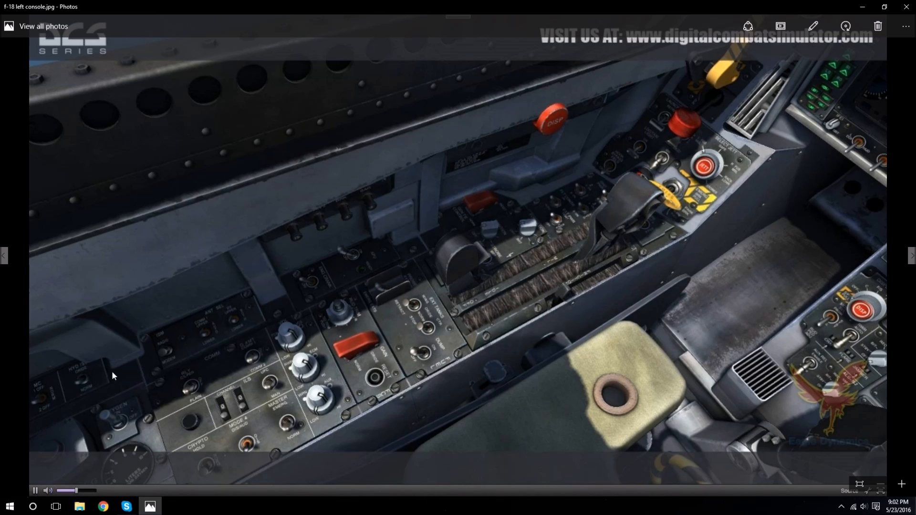
{"action": "mouse_move", "coordinate": [20, 481]}
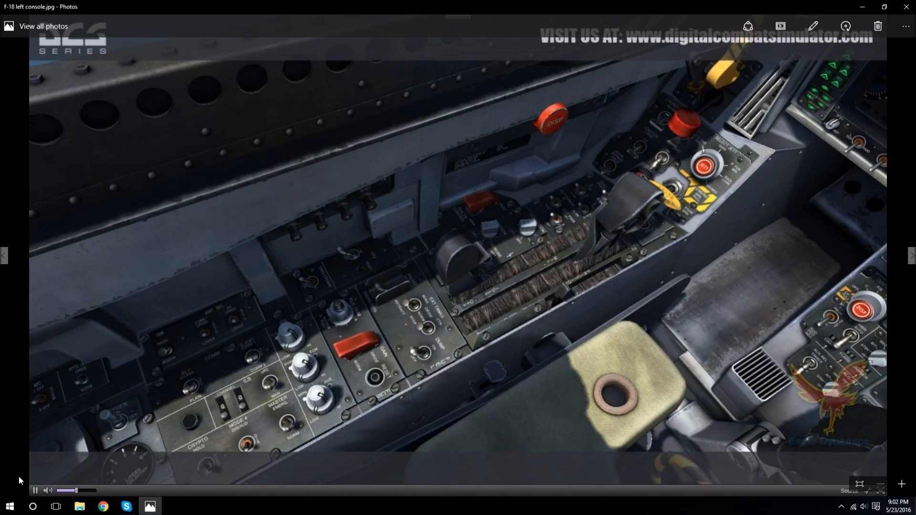
{"action": "mouse_move", "coordinate": [47, 373]}
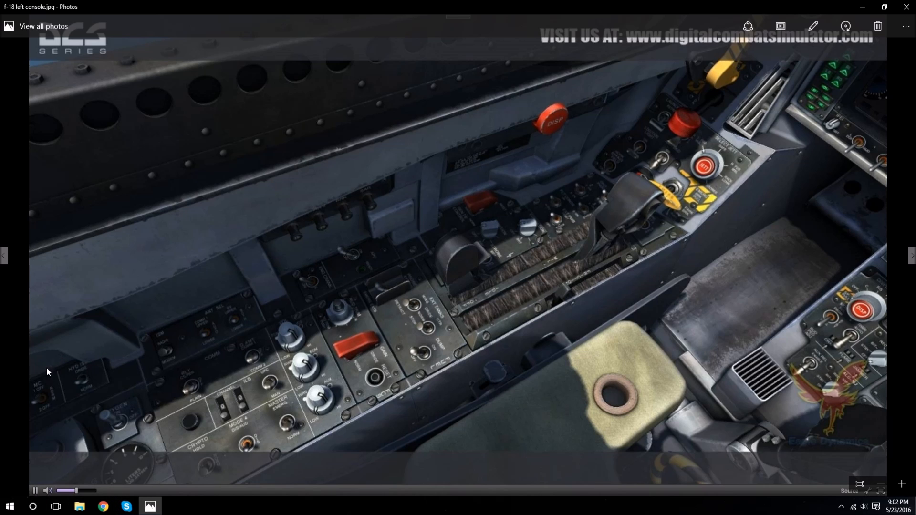
{"action": "mouse_move", "coordinate": [123, 336]}
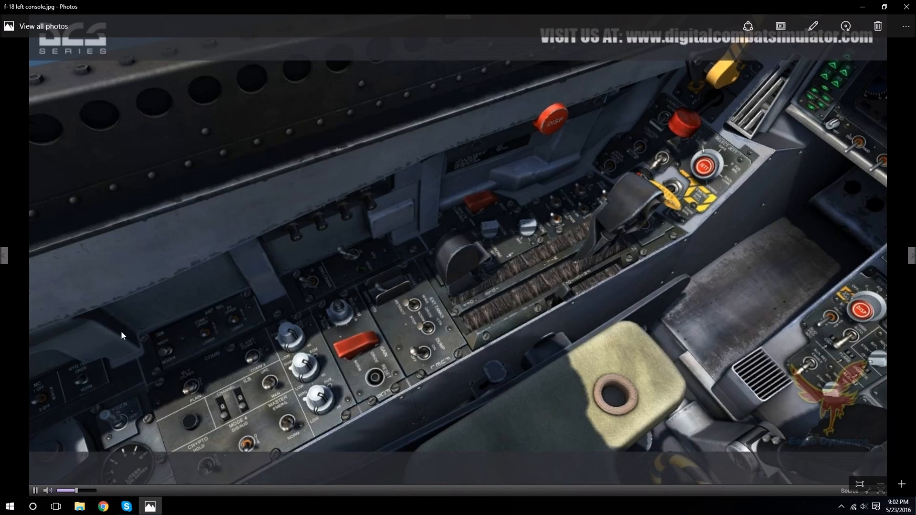
{"action": "mouse_move", "coordinate": [13, 458]}
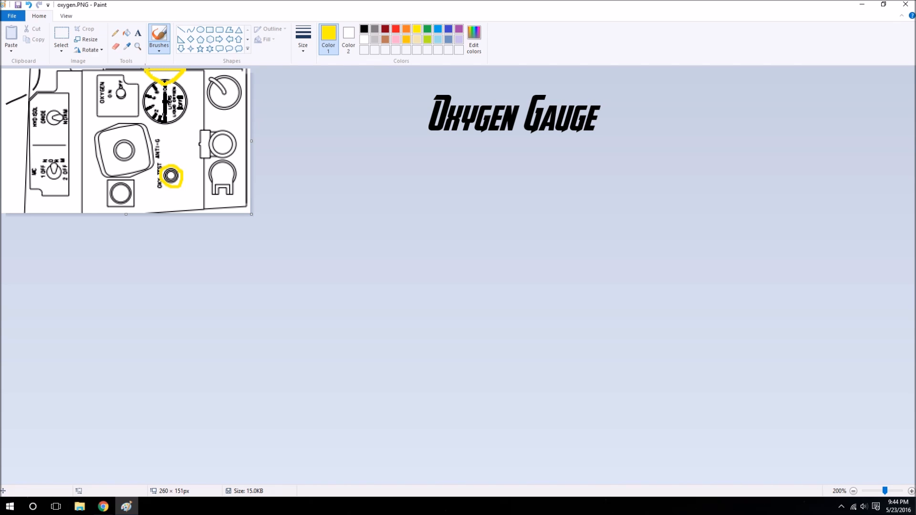
- Undo the yellow circles on the oxygen gauge and underline the hydraulic isolate switch in yellow
{"action": "left_click", "coordinate": [29, 4]}
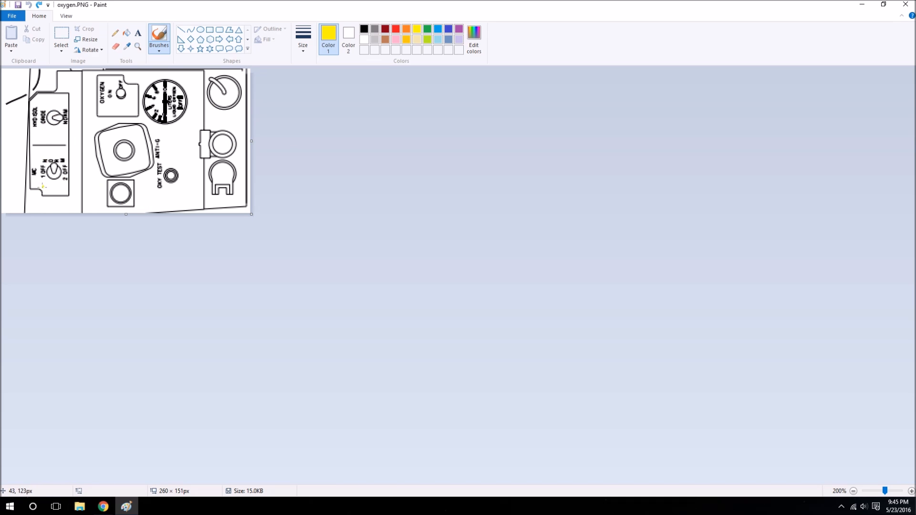
{"action": "left_click_drag", "start_coordinate": [59, 178], "coordinate": [38, 199]}
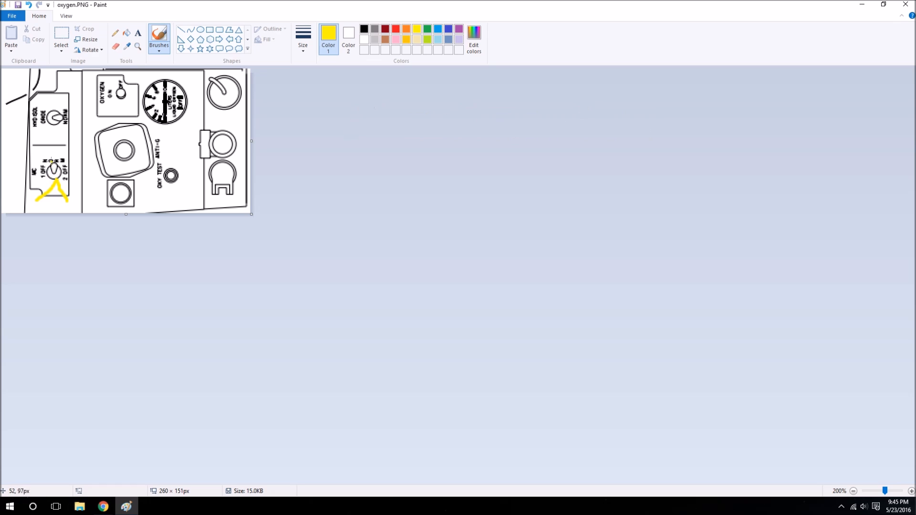
{"action": "mouse_move", "coordinate": [56, 167]}
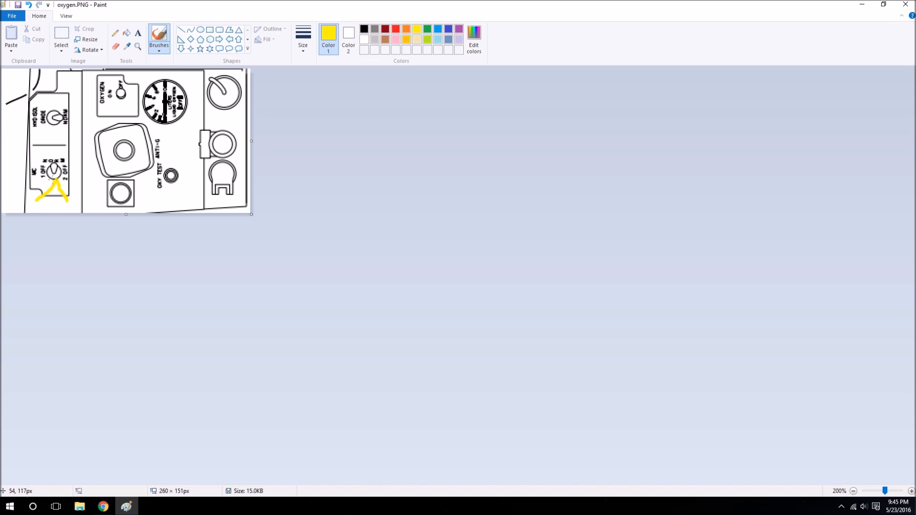
{"action": "mouse_move", "coordinate": [28, 5]}
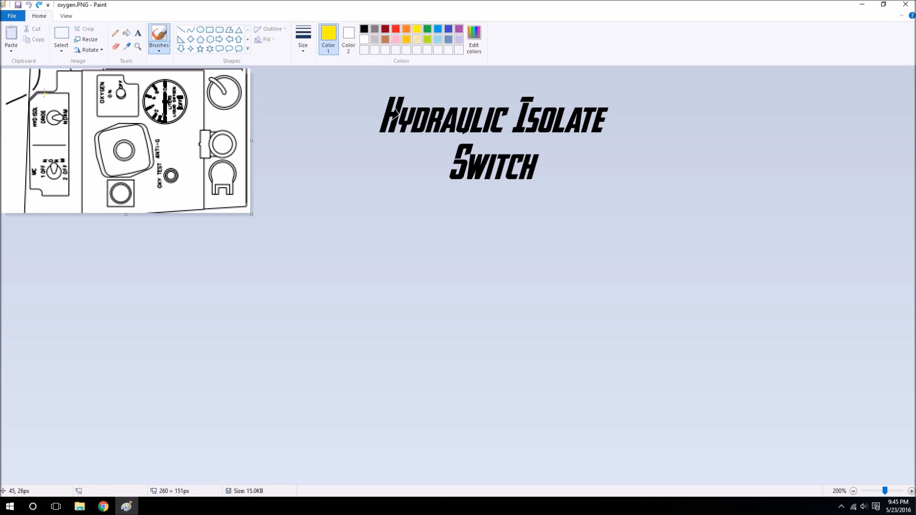
{"action": "left_click_drag", "start_coordinate": [50, 90], "coordinate": [65, 105]}
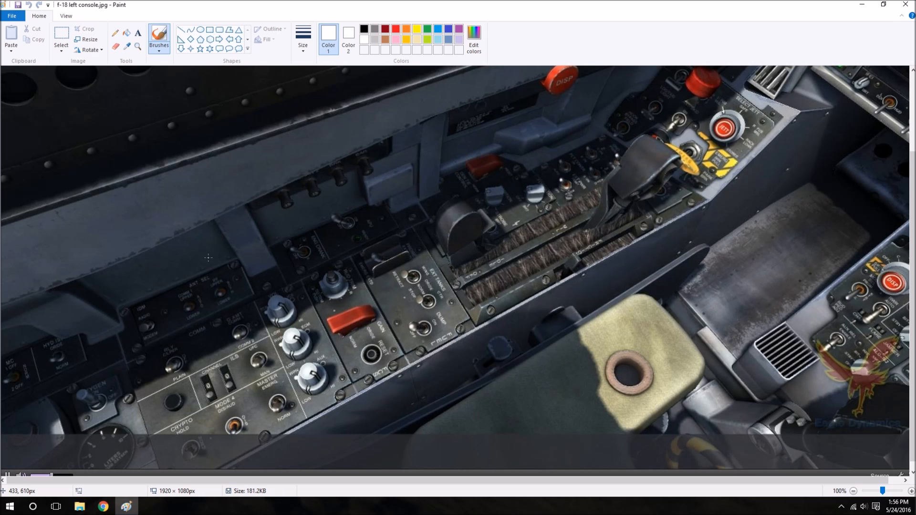
{"action": "mouse_move", "coordinate": [122, 354]}
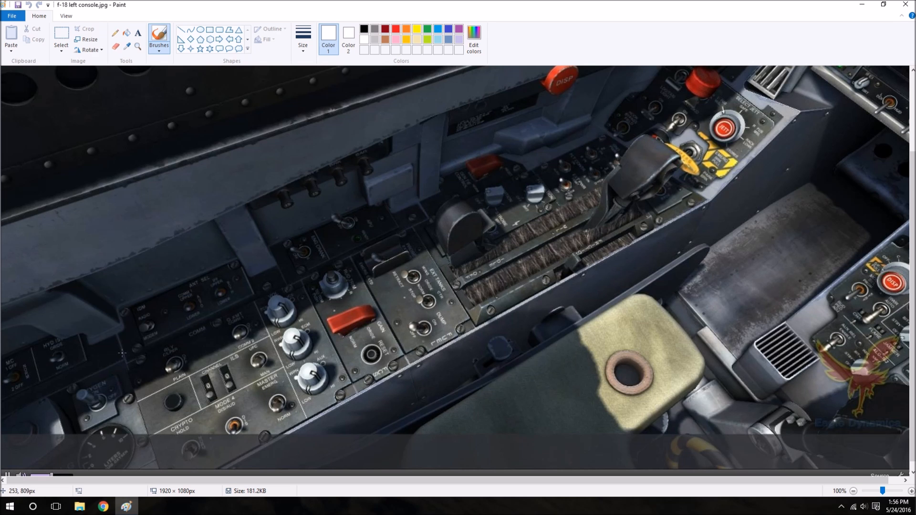
{"action": "mouse_move", "coordinate": [123, 339]}
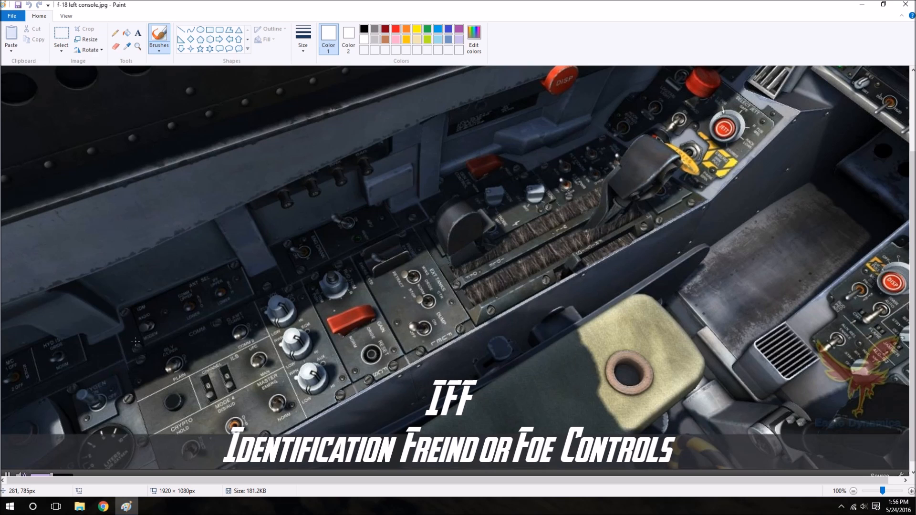
- Underline the IFF controls and mark the knob near the console's lower edge in white
{"action": "left_click_drag", "start_coordinate": [137, 341], "coordinate": [166, 344]}
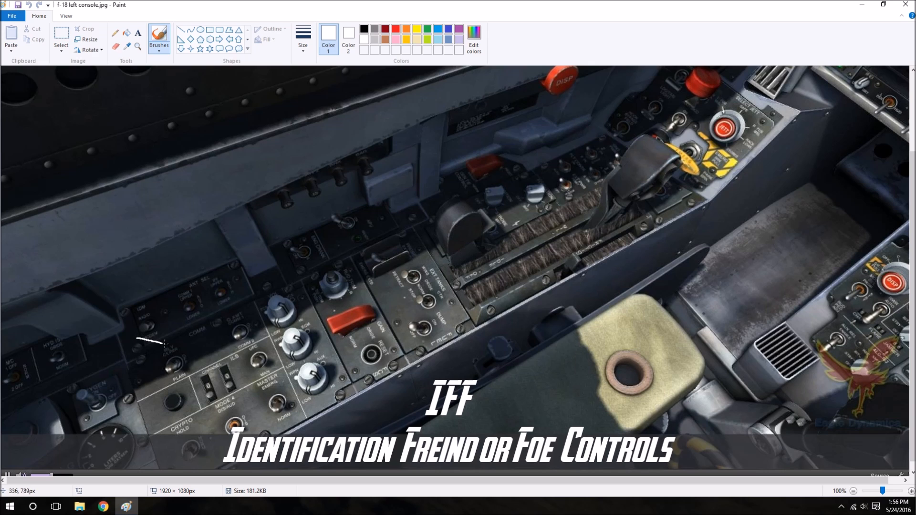
{"action": "left_click_drag", "start_coordinate": [164, 345], "coordinate": [248, 290]}
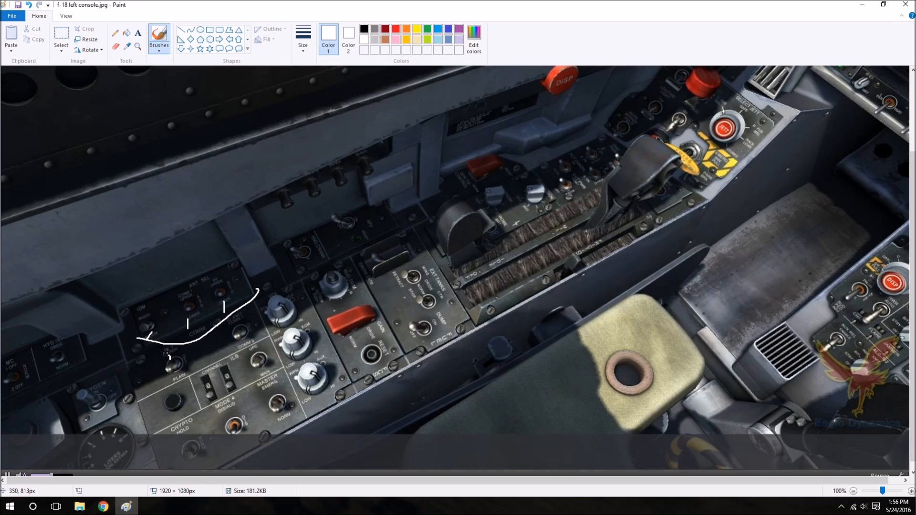
{"action": "left_click_drag", "start_coordinate": [167, 355], "coordinate": [229, 321]}
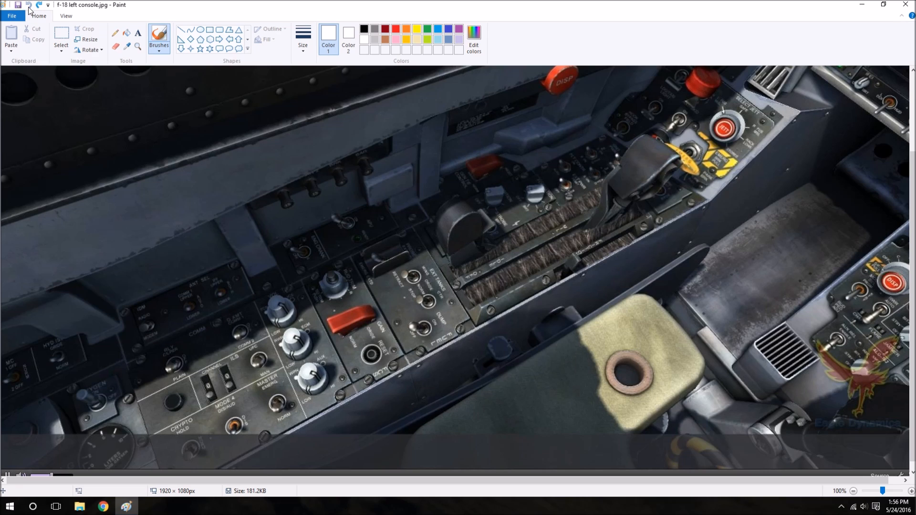
{"action": "mouse_move", "coordinate": [253, 446]}
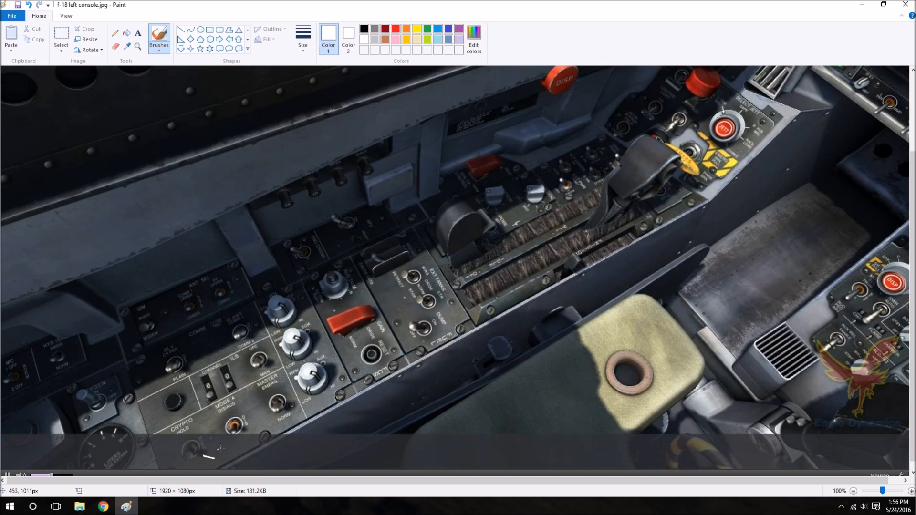
{"action": "left_click_drag", "start_coordinate": [208, 456], "coordinate": [245, 435]}
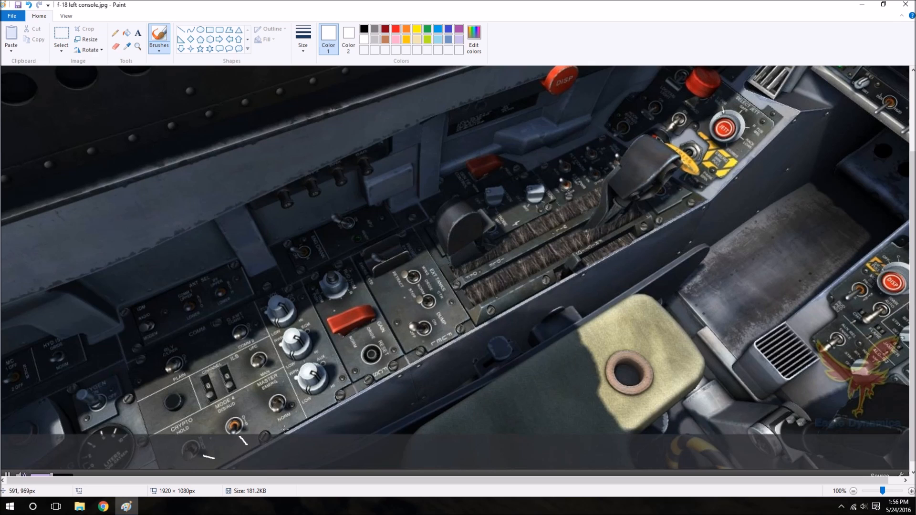
{"action": "mouse_move", "coordinate": [71, 129]}
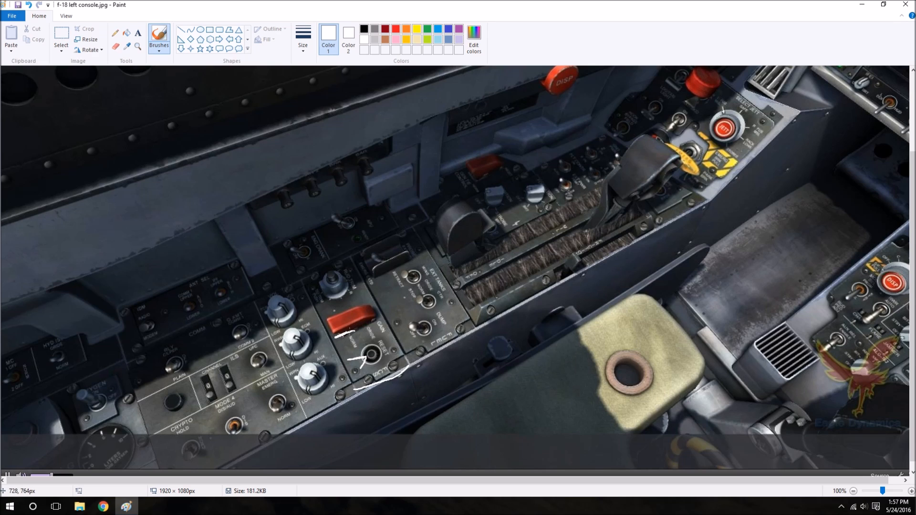
- Draw a white pointer above the knob beside the red lever, then undo the stray marks
{"action": "left_click_drag", "start_coordinate": [348, 351], "coordinate": [354, 336]}
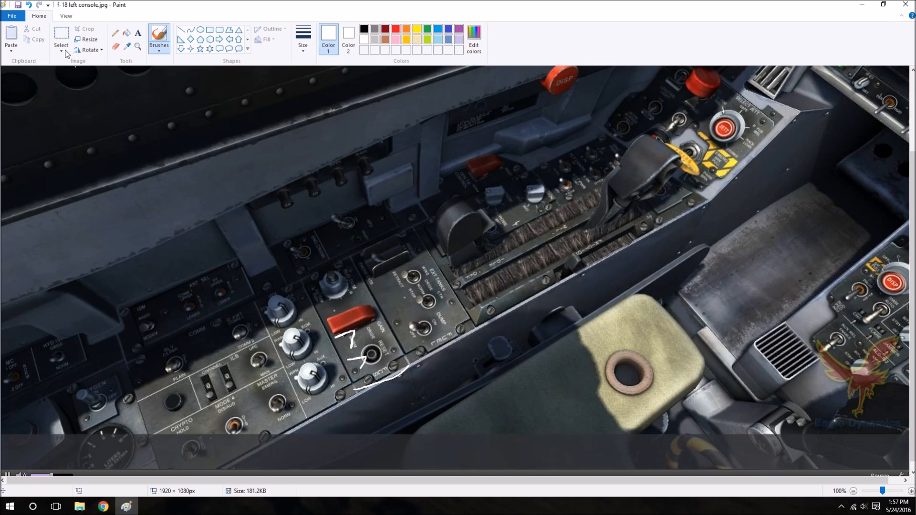
{"action": "left_click", "coordinate": [28, 6]}
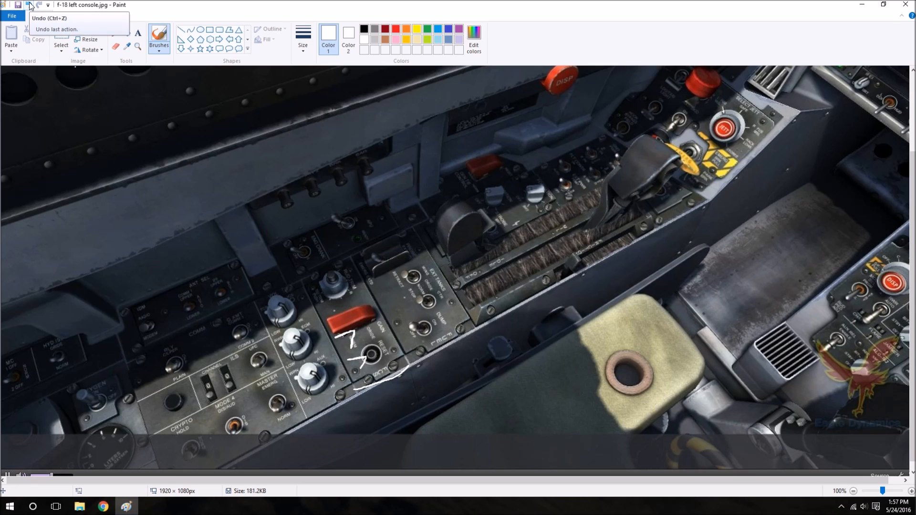
{"action": "left_click", "coordinate": [29, 5]}
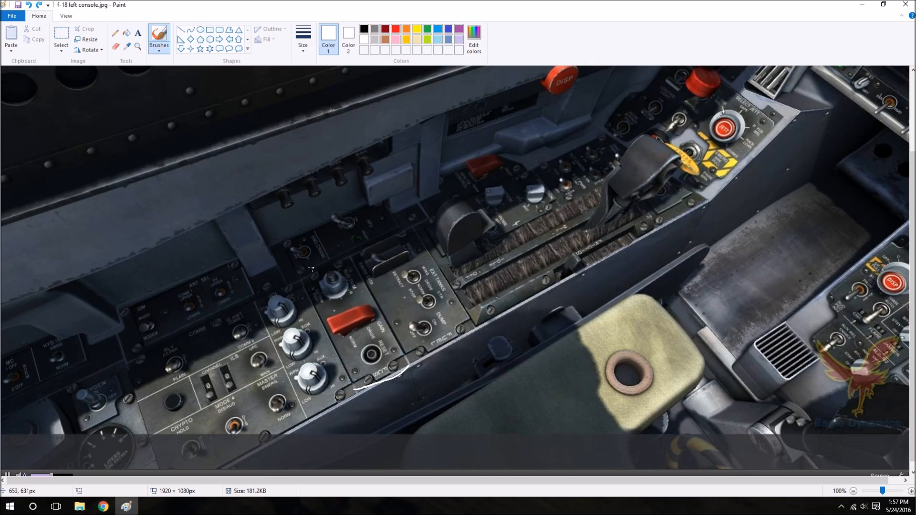
- Underline the APU controls and add a short white stroke on the neighbouring panel
{"action": "left_click_drag", "start_coordinate": [301, 272], "coordinate": [385, 231]}
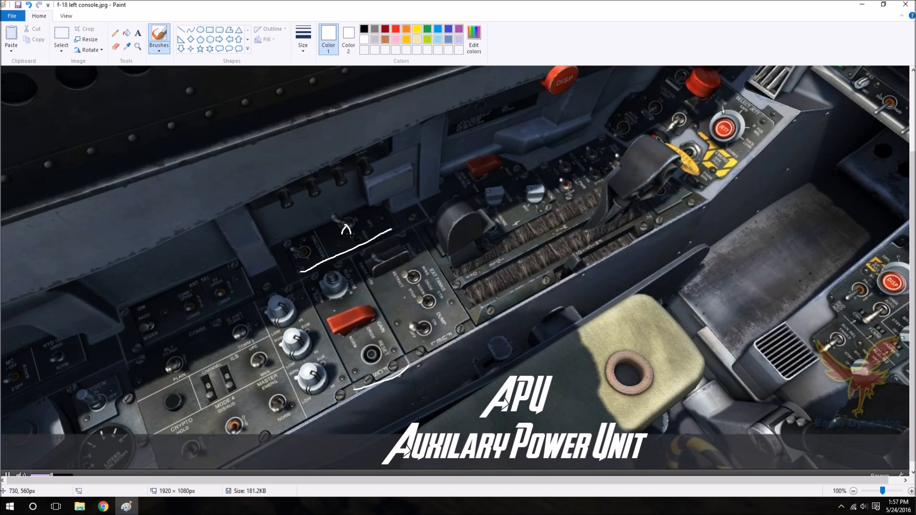
{"action": "mouse_move", "coordinate": [294, 265]}
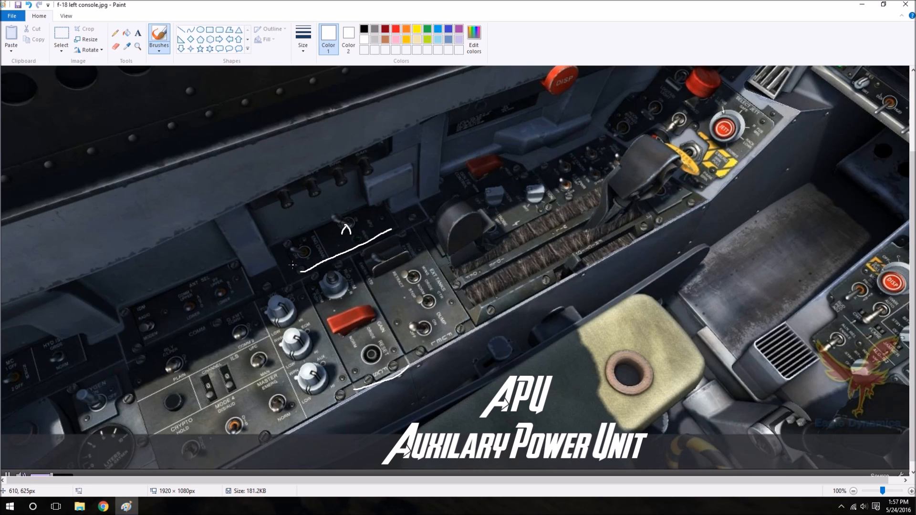
{"action": "left_click_drag", "start_coordinate": [292, 269], "coordinate": [322, 258]}
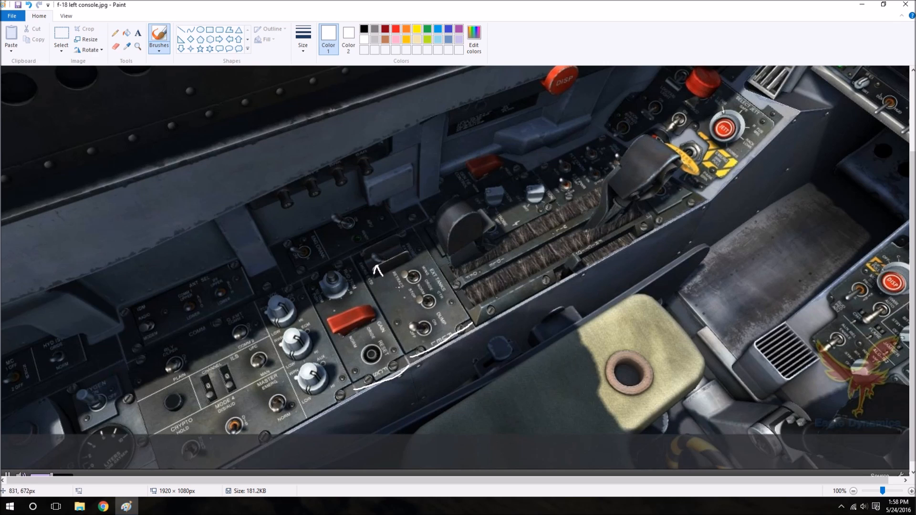
{"action": "mouse_move", "coordinate": [403, 286]}
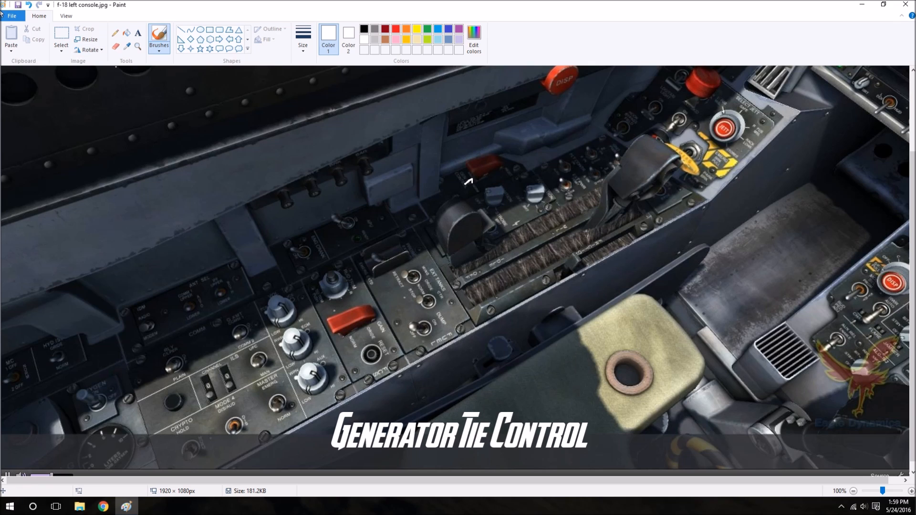
{"action": "mouse_move", "coordinate": [29, 5]}
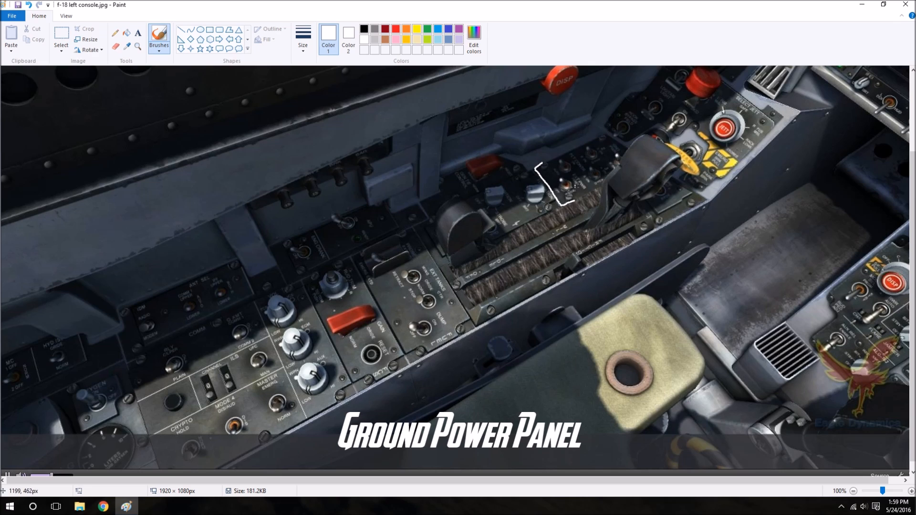
{"action": "mouse_move", "coordinate": [570, 188]}
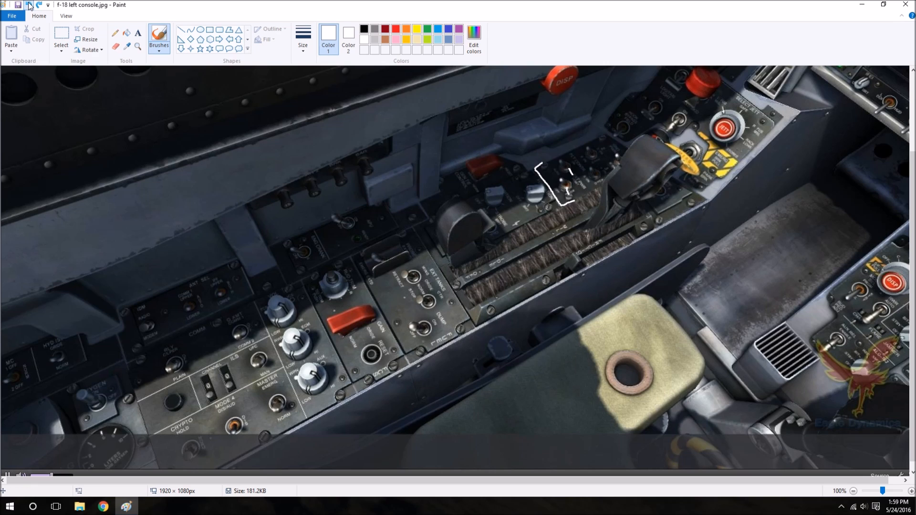
- Undo the extra white brush stroke with Ctrl+Z
{"action": "key", "text": "ctrl+z"}
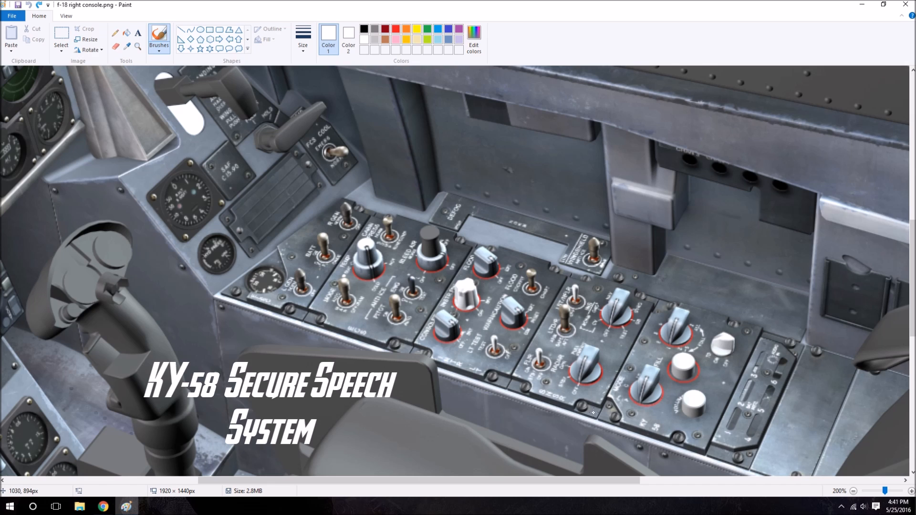
- Draw a white arrow toward the circuit breakers and type 'CIRUIT BREAKERS'
{"action": "left_click_drag", "start_coordinate": [594, 412], "coordinate": [678, 430]}
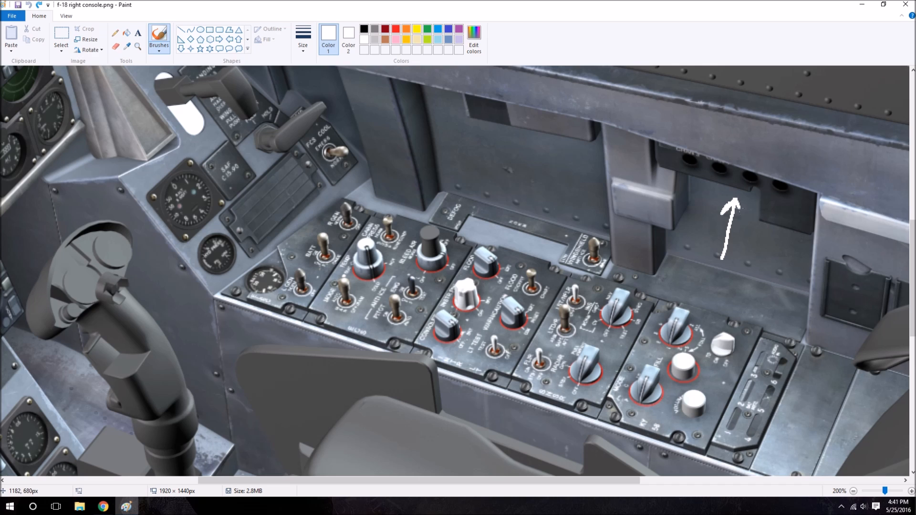
{"action": "type", "text": "CIRUIT BREAKERS"}
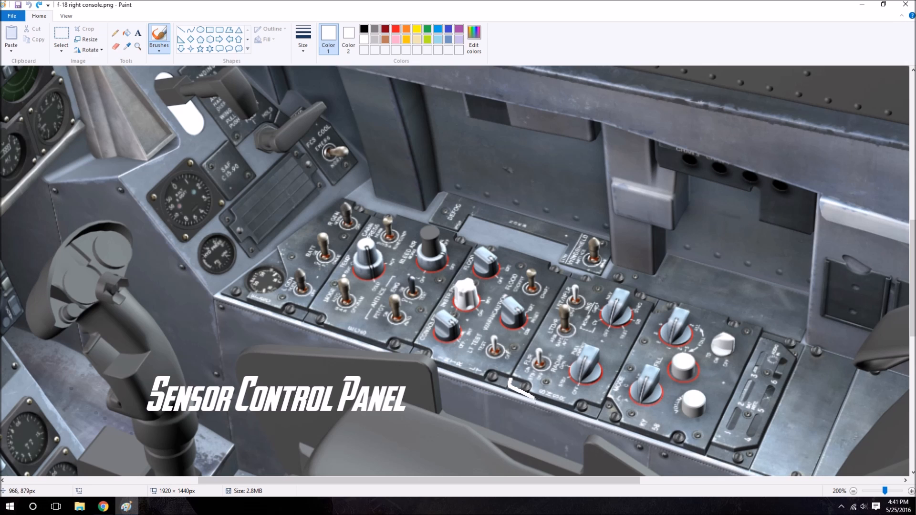
- Brush white strokes under the sensor control panel and the internal light panel to its left
{"action": "left_click_drag", "start_coordinate": [510, 387], "coordinate": [602, 409]}
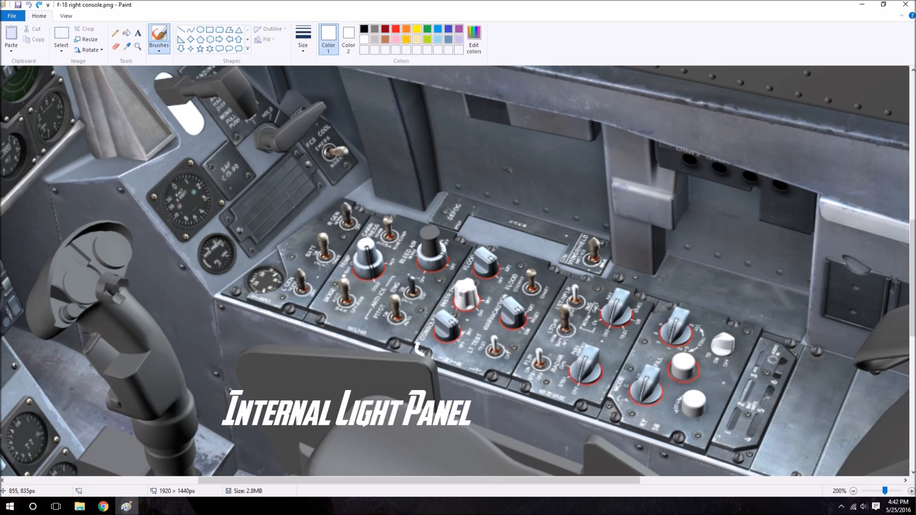
{"action": "left_click_drag", "start_coordinate": [419, 351], "coordinate": [513, 383]}
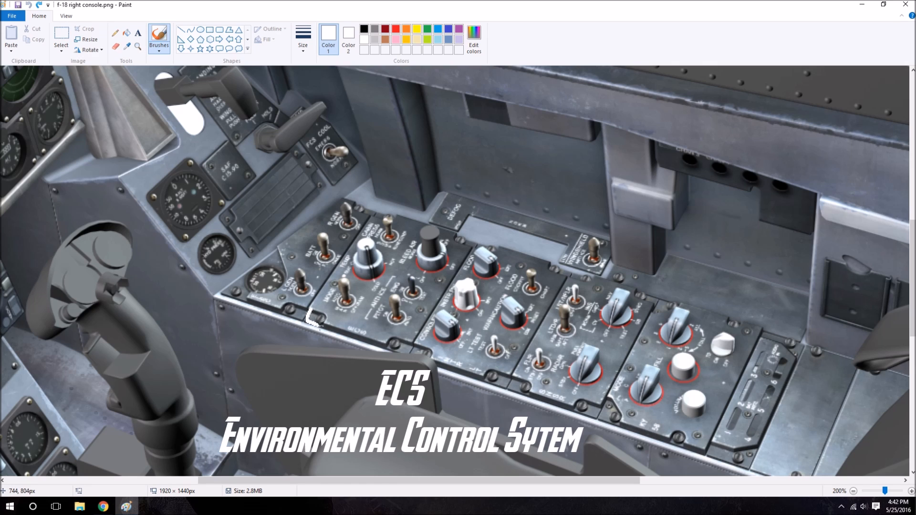
- Brush white strokes under the environmental control system panel and the electrical control panel
{"action": "left_click_drag", "start_coordinate": [315, 325], "coordinate": [412, 348]}
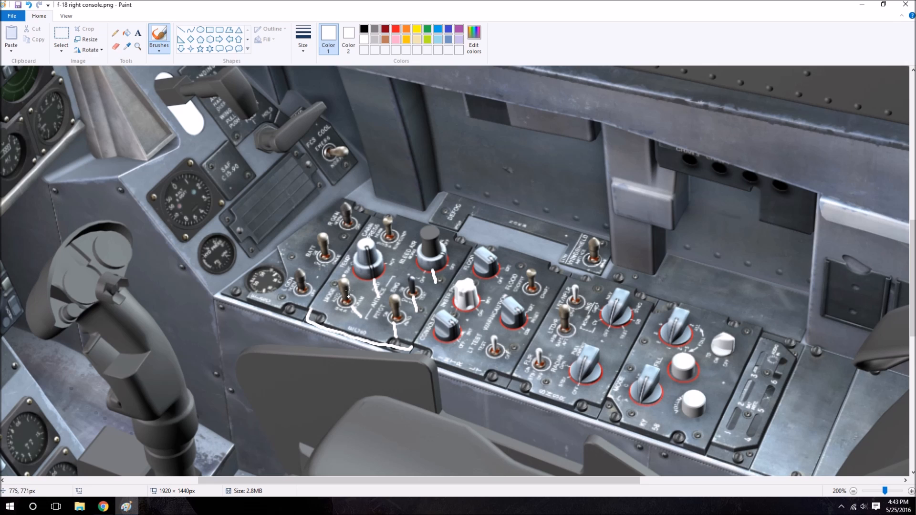
{"action": "mouse_move", "coordinate": [367, 261]}
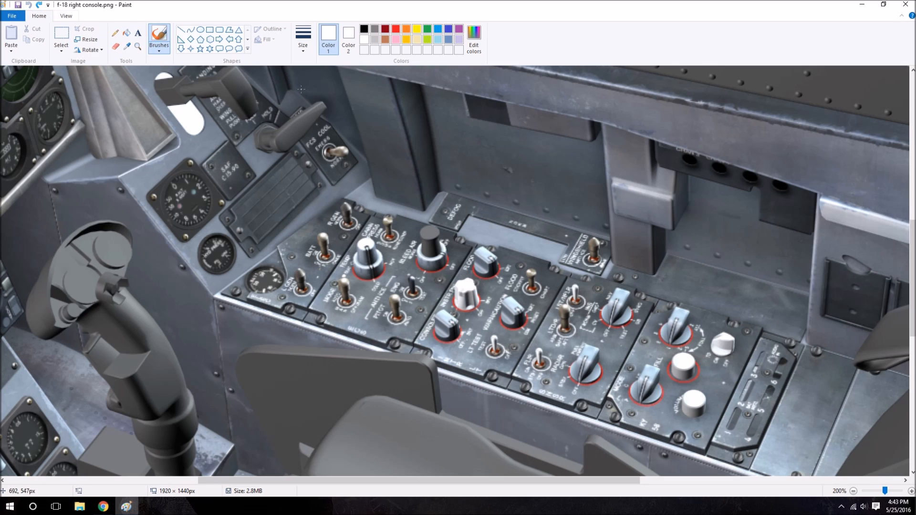
{"action": "mouse_move", "coordinate": [495, 242]}
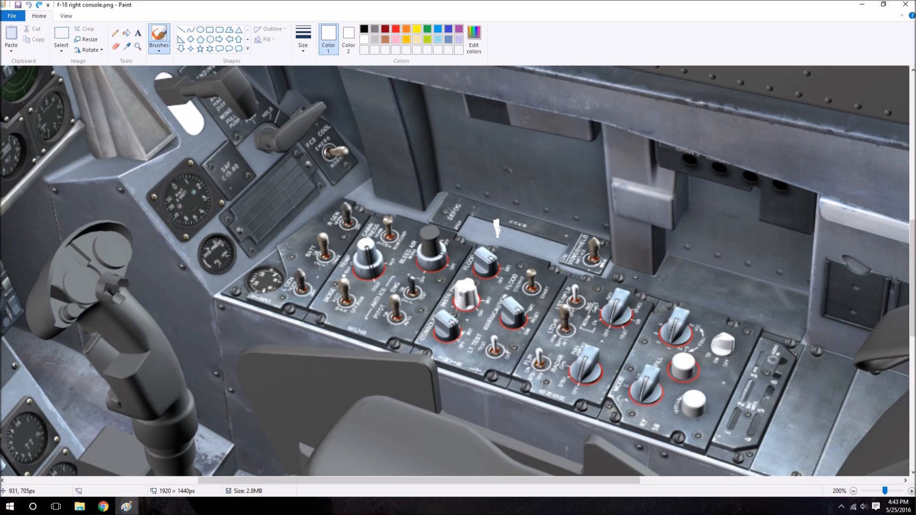
{"action": "mouse_move", "coordinate": [497, 222]}
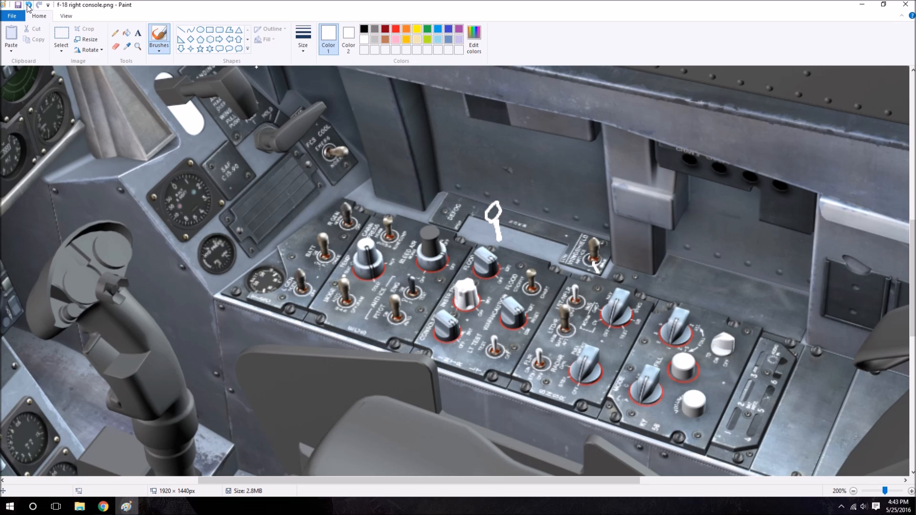
{"action": "mouse_move", "coordinate": [28, 5]}
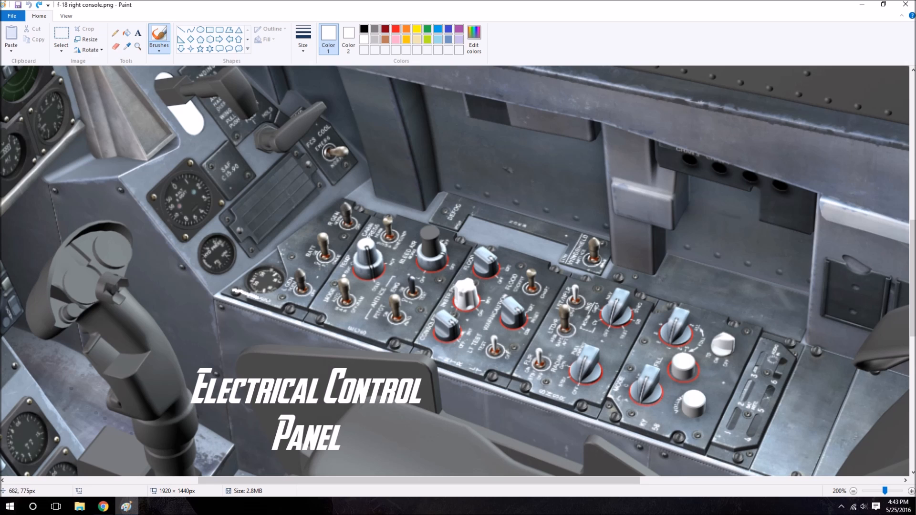
{"action": "left_click_drag", "start_coordinate": [230, 289], "coordinate": [310, 313]}
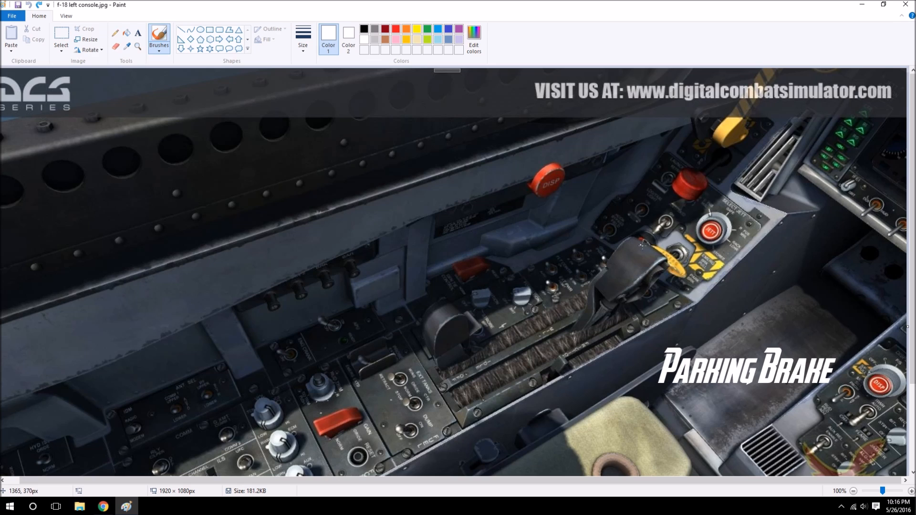
{"action": "mouse_move", "coordinate": [640, 246]}
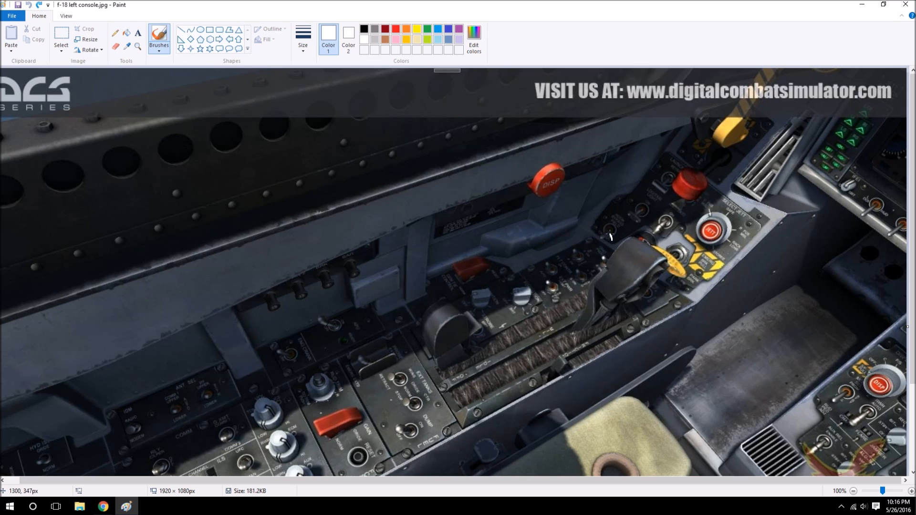
{"action": "mouse_move", "coordinate": [655, 241]}
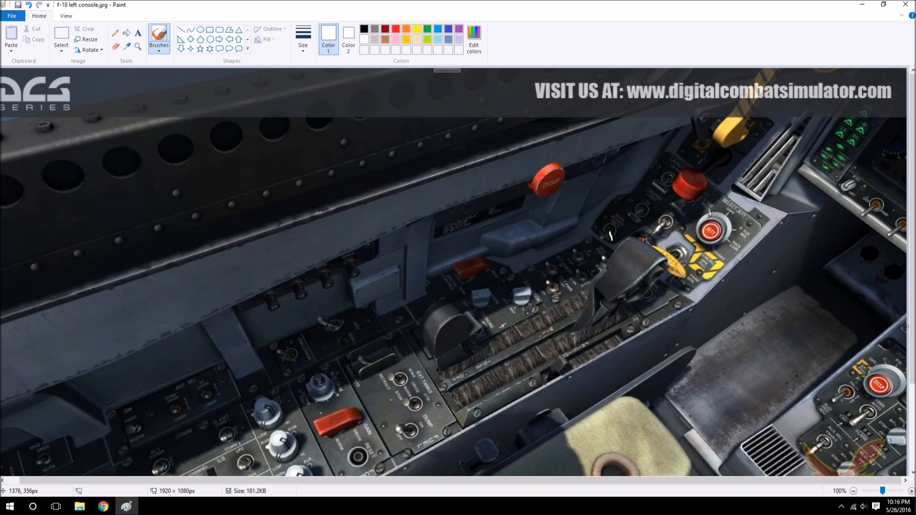
{"action": "mouse_move", "coordinate": [637, 228]}
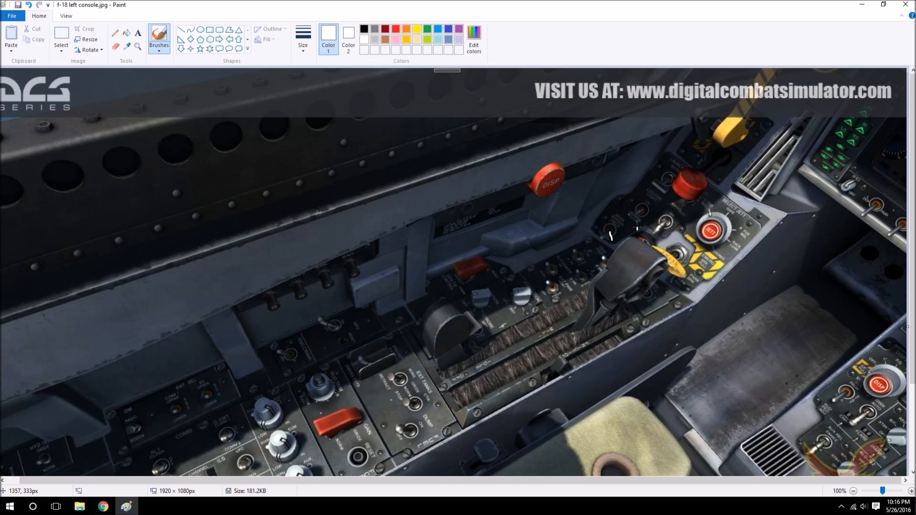
{"action": "mouse_move", "coordinate": [637, 225]}
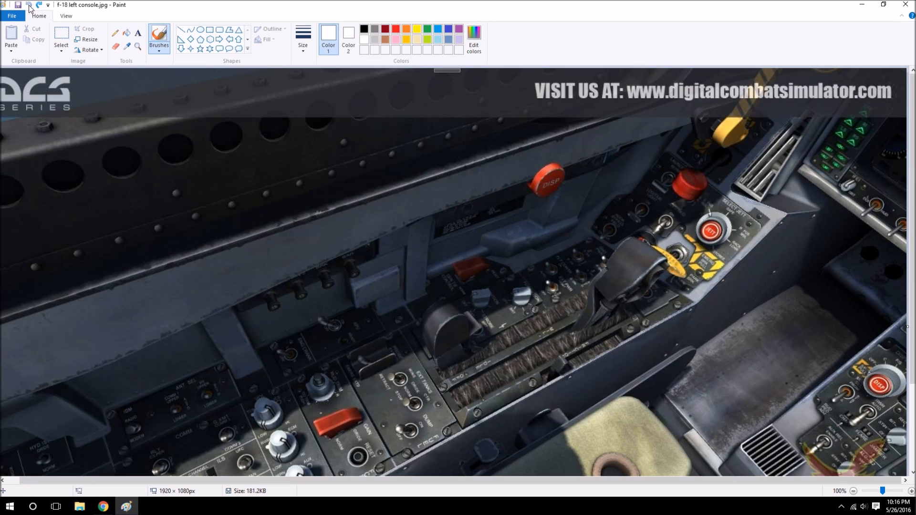
{"action": "mouse_move", "coordinate": [743, 130]}
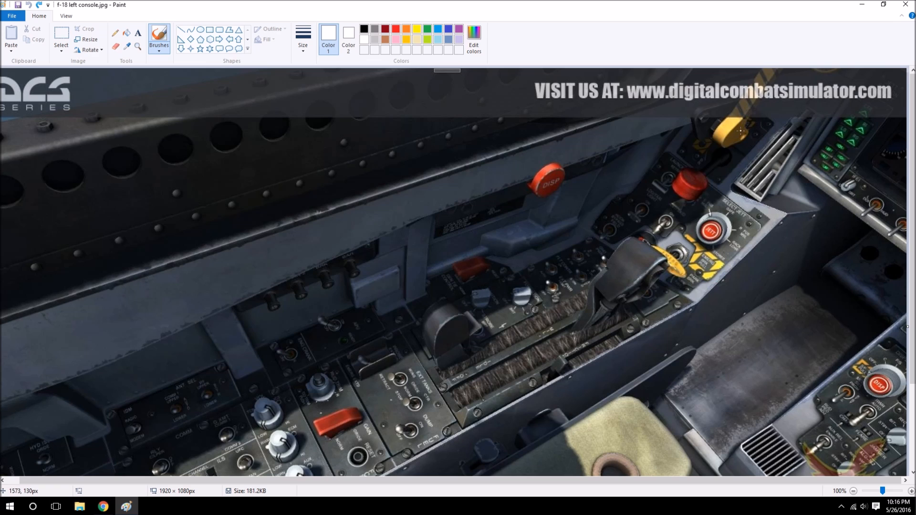
- Draw a single white brush stroke near the upper right of the screenshot
{"action": "left_click_drag", "start_coordinate": [762, 79], "coordinate": [748, 128]}
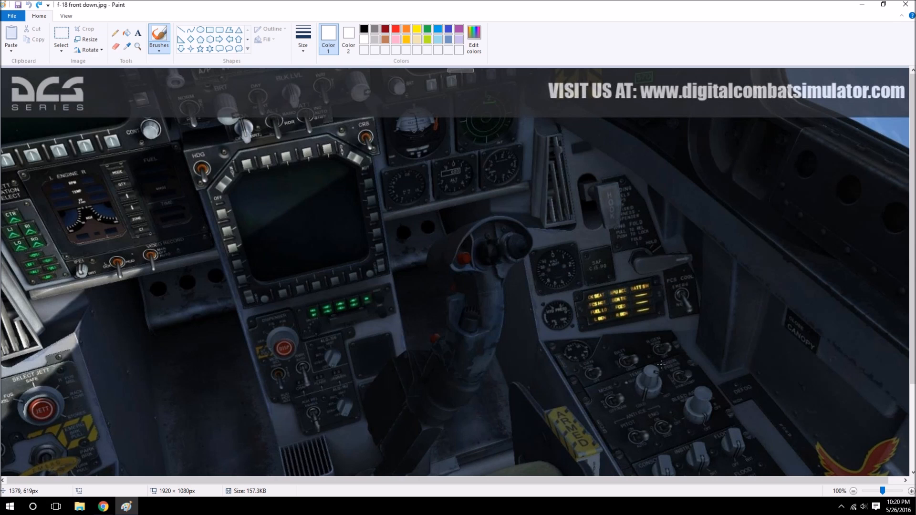
{"action": "mouse_move", "coordinate": [695, 368]}
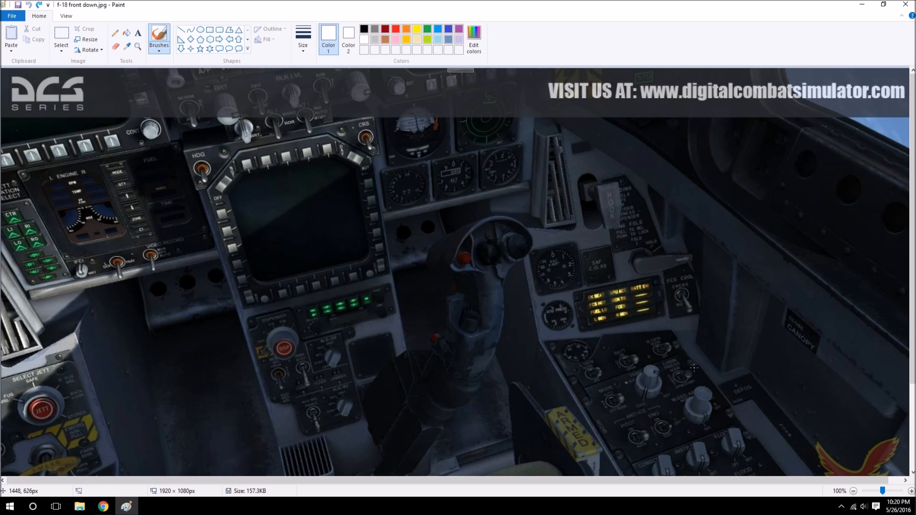
{"action": "mouse_move", "coordinate": [681, 318]}
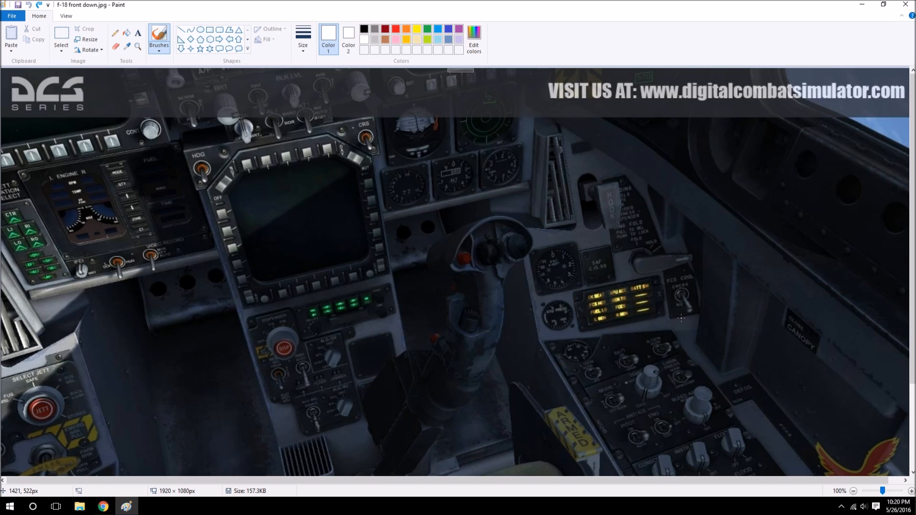
{"action": "mouse_move", "coordinate": [682, 308]}
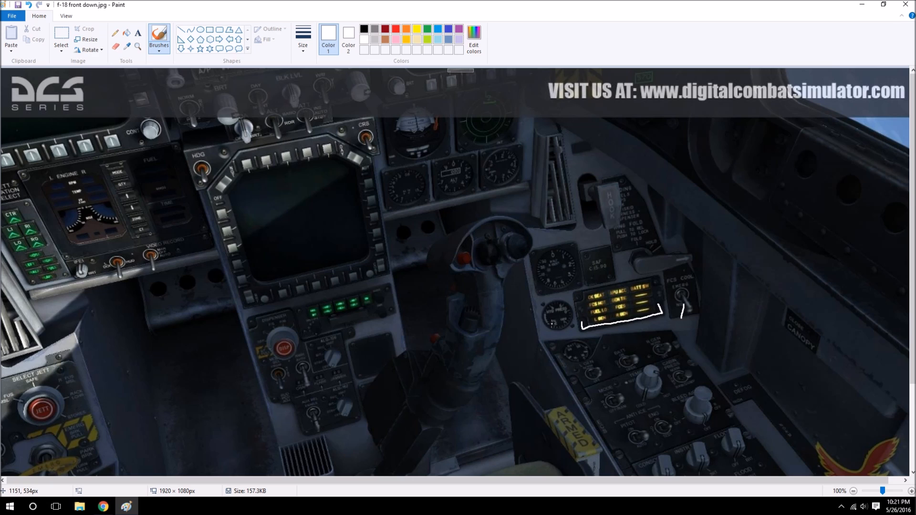
- Circle the control above the caution lights and the arresting hook lever in white
{"action": "left_click_drag", "start_coordinate": [575, 315], "coordinate": [575, 327]}
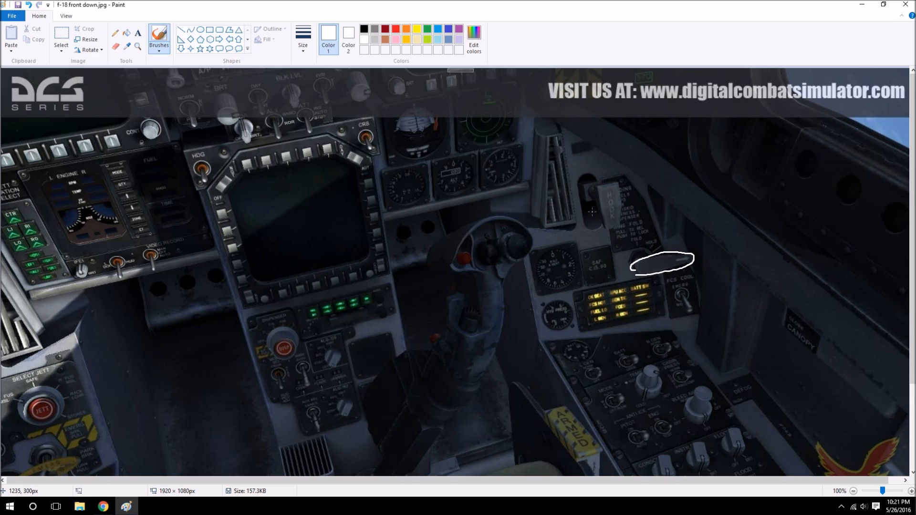
{"action": "left_click_drag", "start_coordinate": [596, 201], "coordinate": [623, 225]}
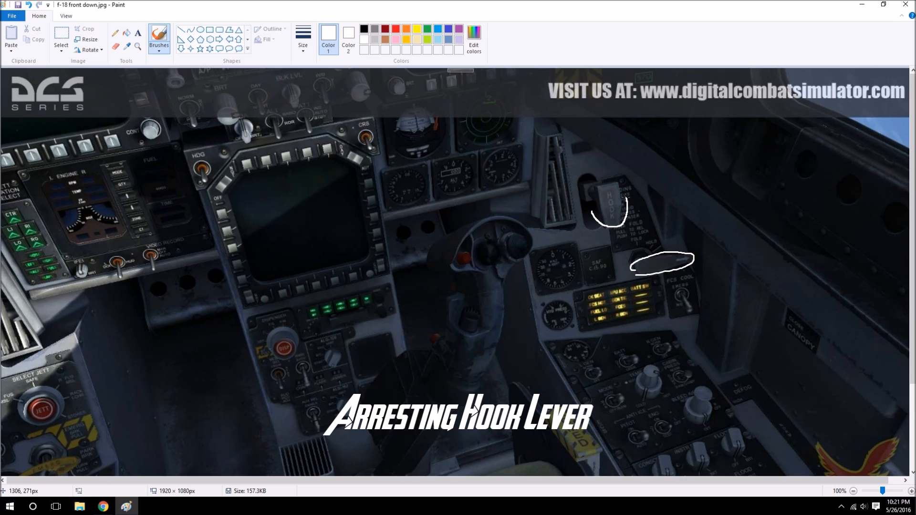
{"action": "mouse_move", "coordinate": [598, 255]}
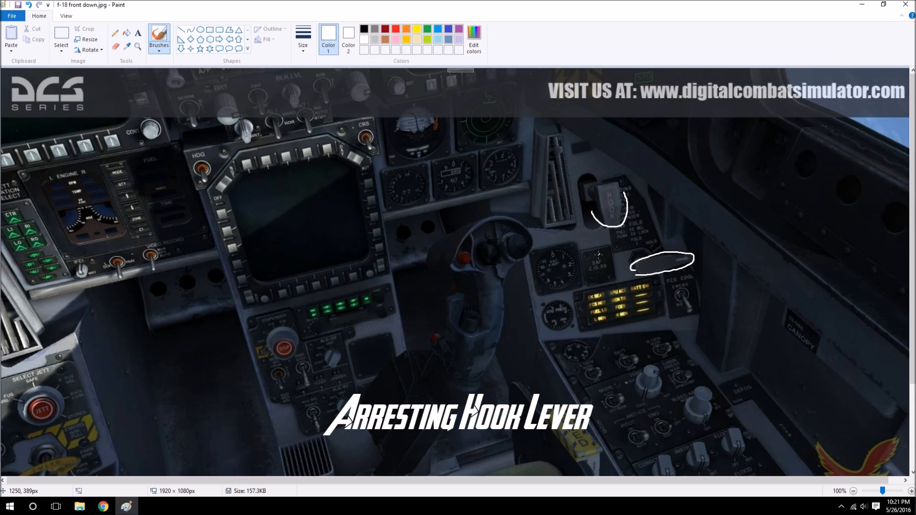